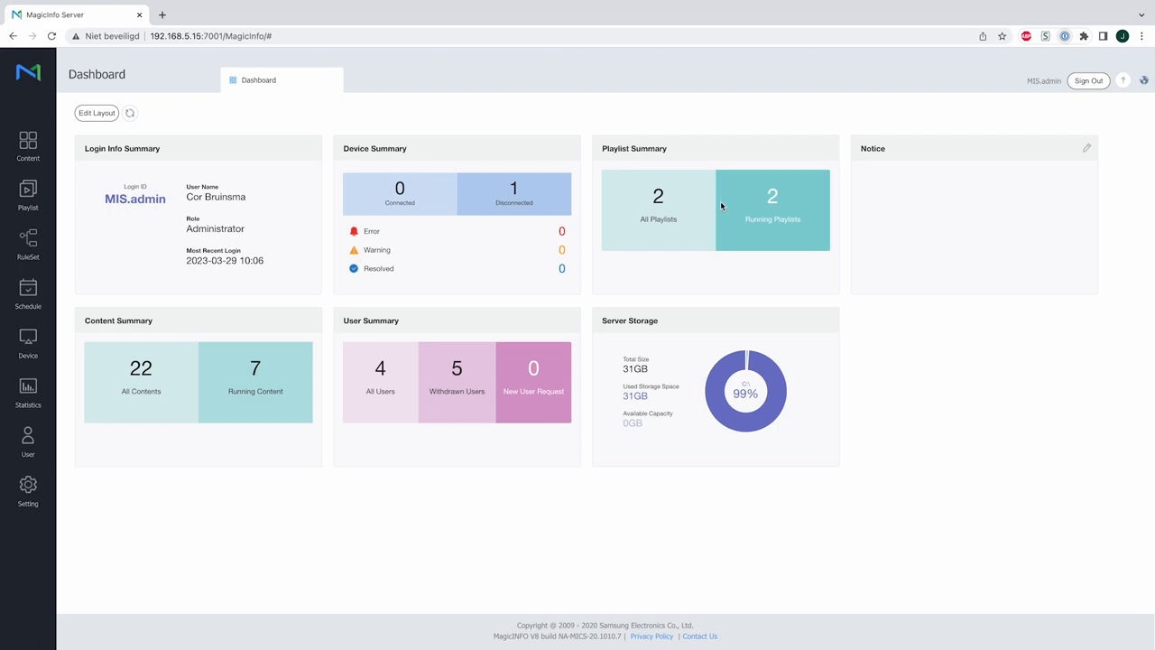
pyautogui.moveTo(134, 134)
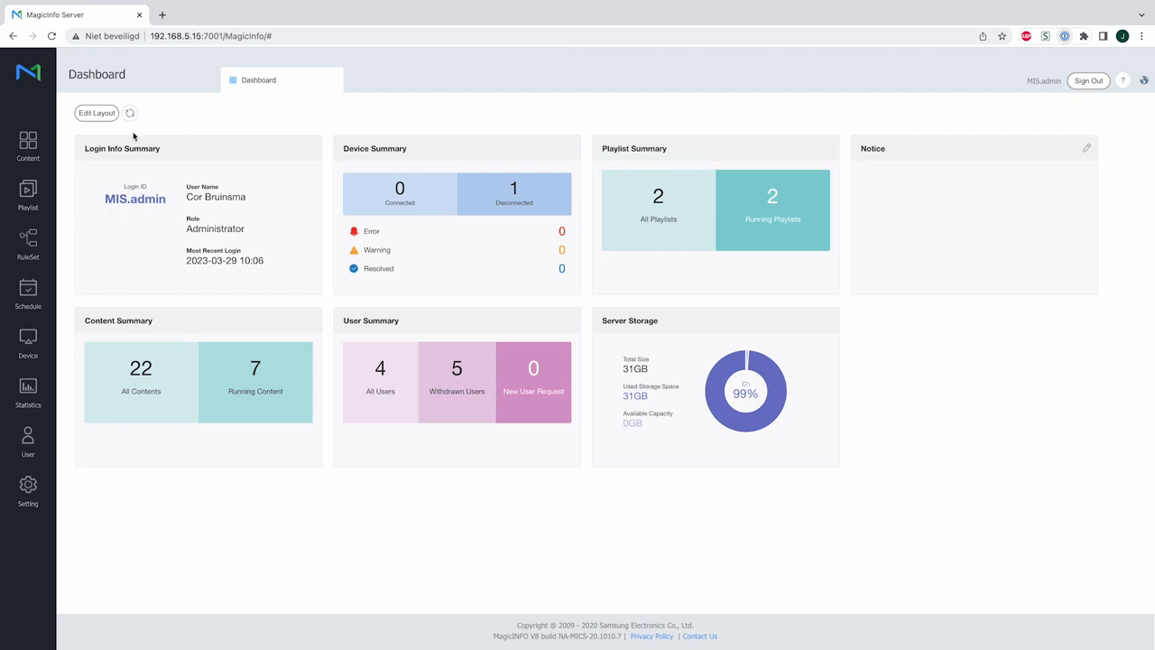
# Begin authoring new content from the Dashboard so the file-type chooser appears with LFD selected.
pyautogui.click(29, 144)
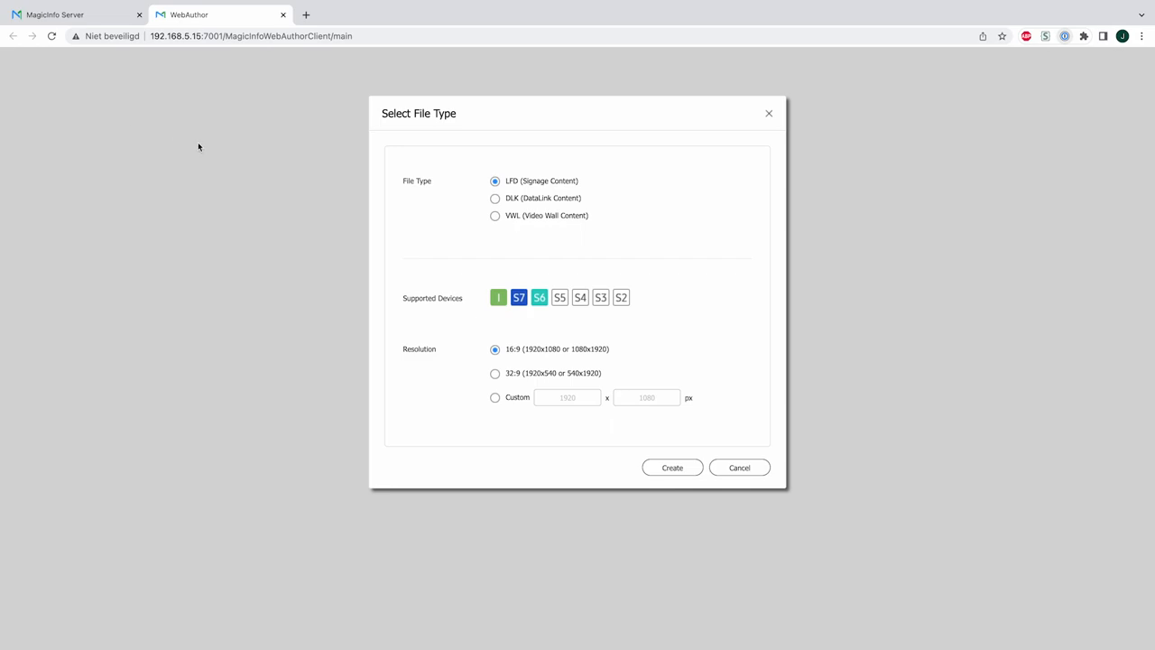
# Create the 16:9 LFD content and fill its first page with a TV source element.
pyautogui.click(672, 467)
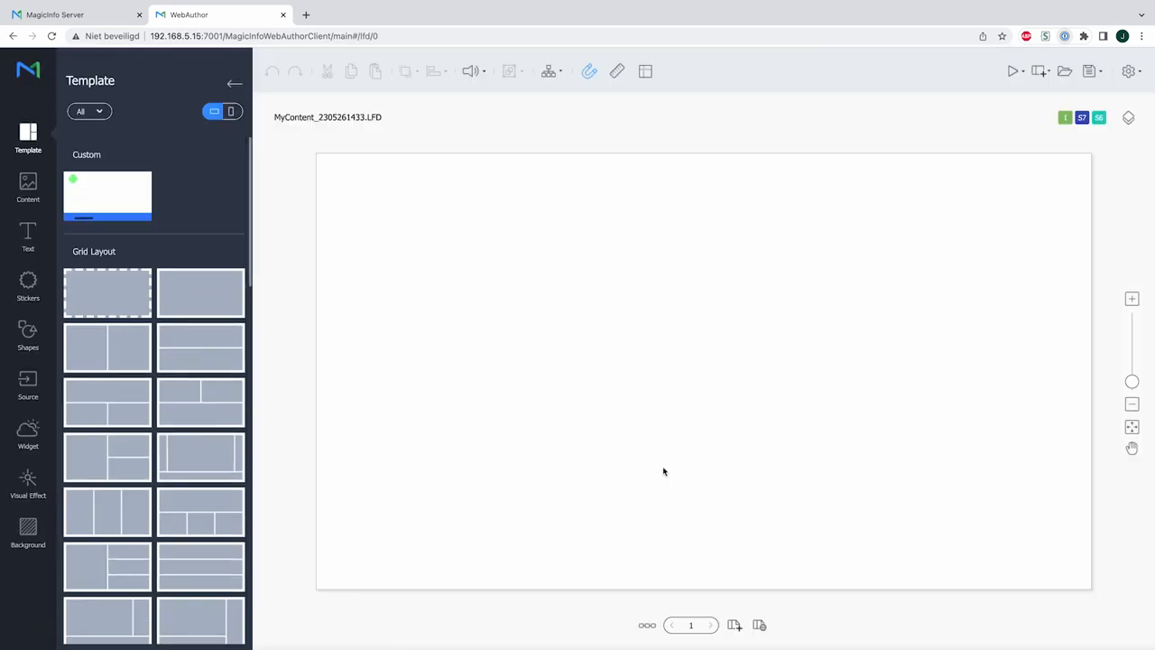
pyautogui.moveTo(148, 441)
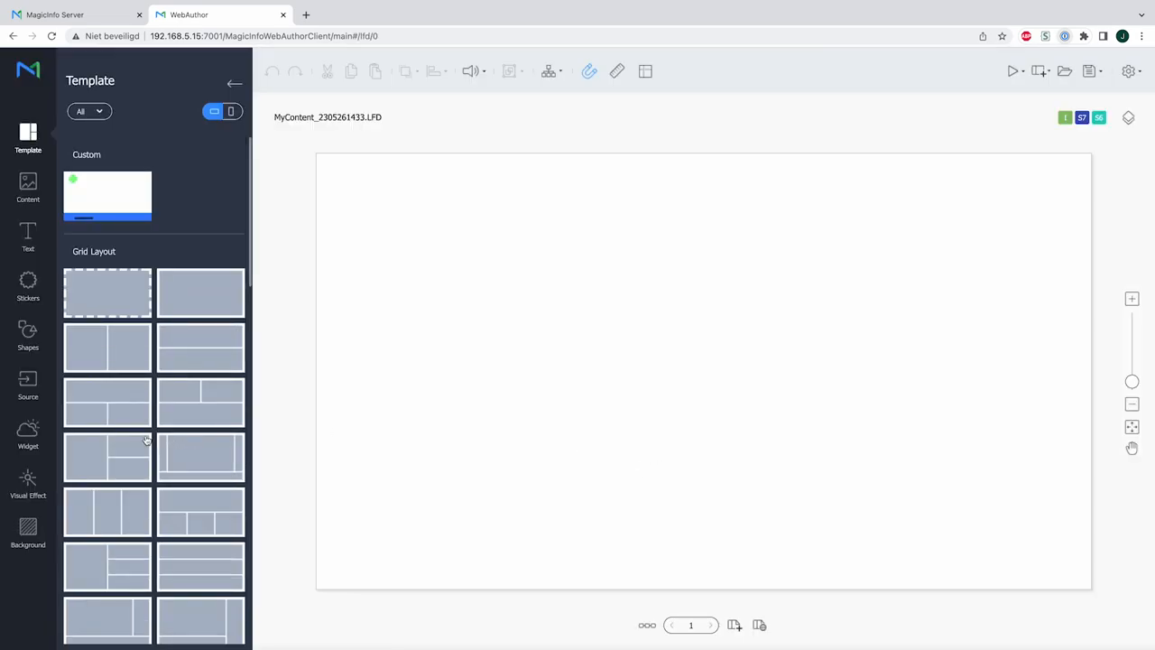
pyautogui.moveTo(28, 383)
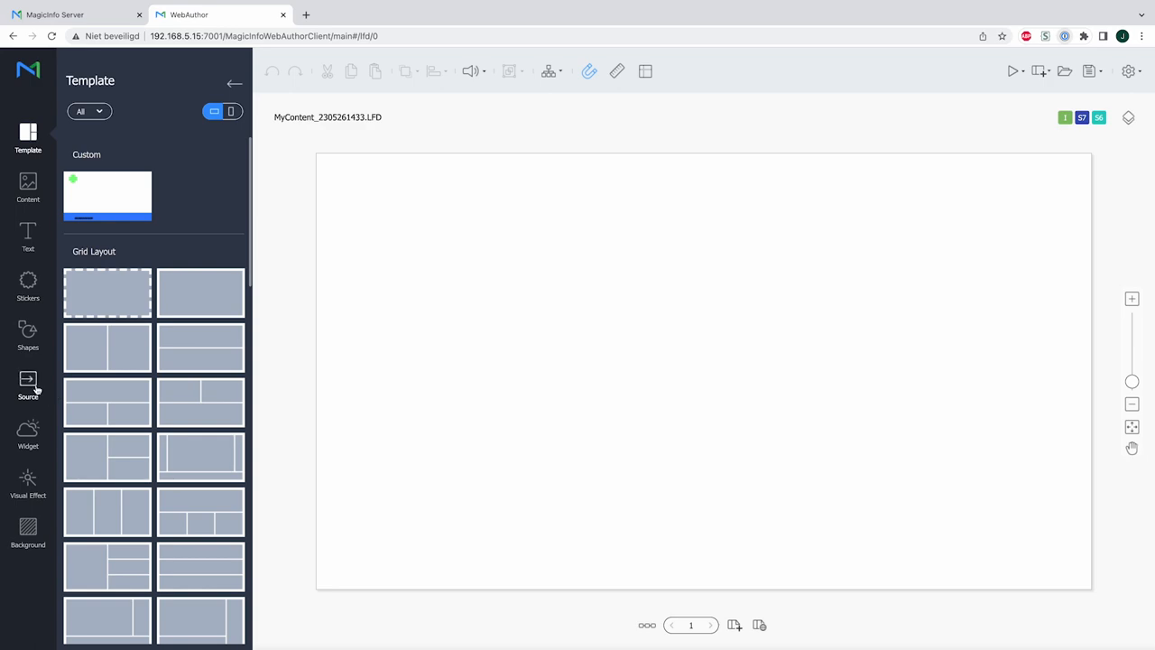
pyautogui.click(28, 384)
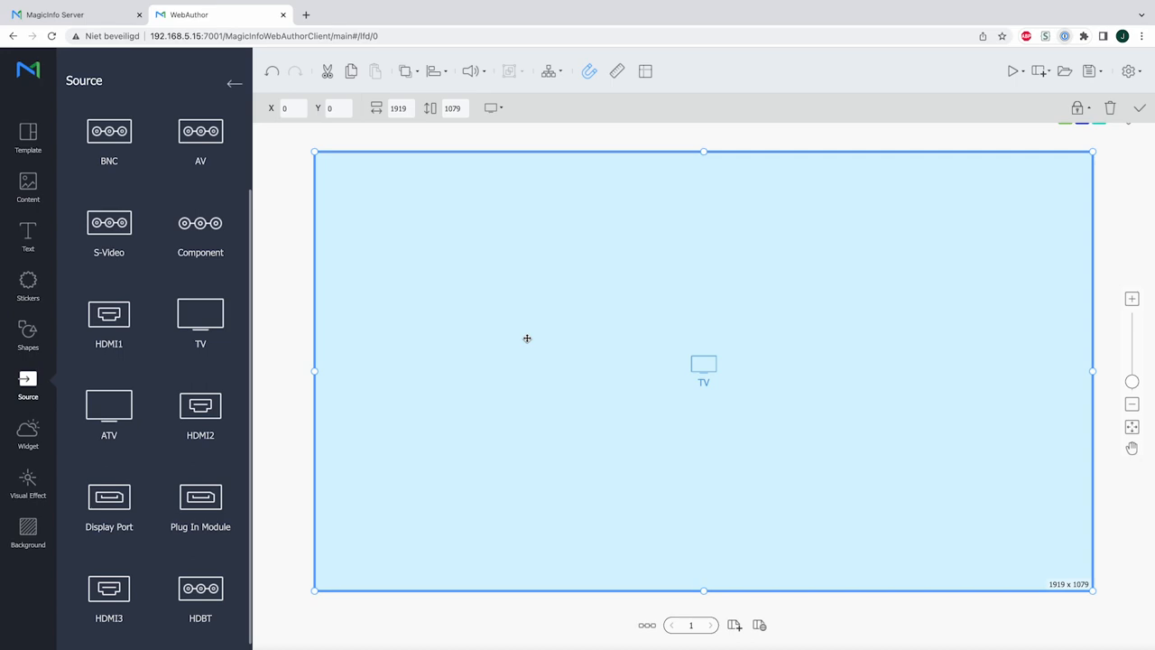
pyautogui.moveTo(637, 473)
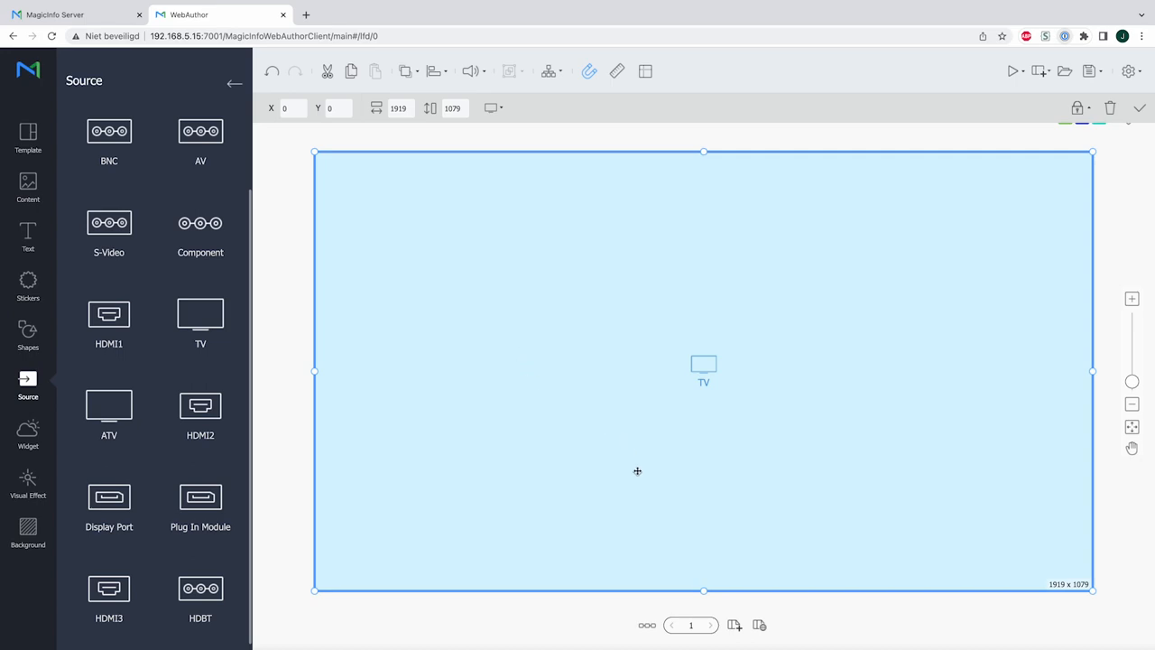
# Add a second page with an HDMI1 source bottom-right and the A1 image from the content library.
pyautogui.click(734, 625)
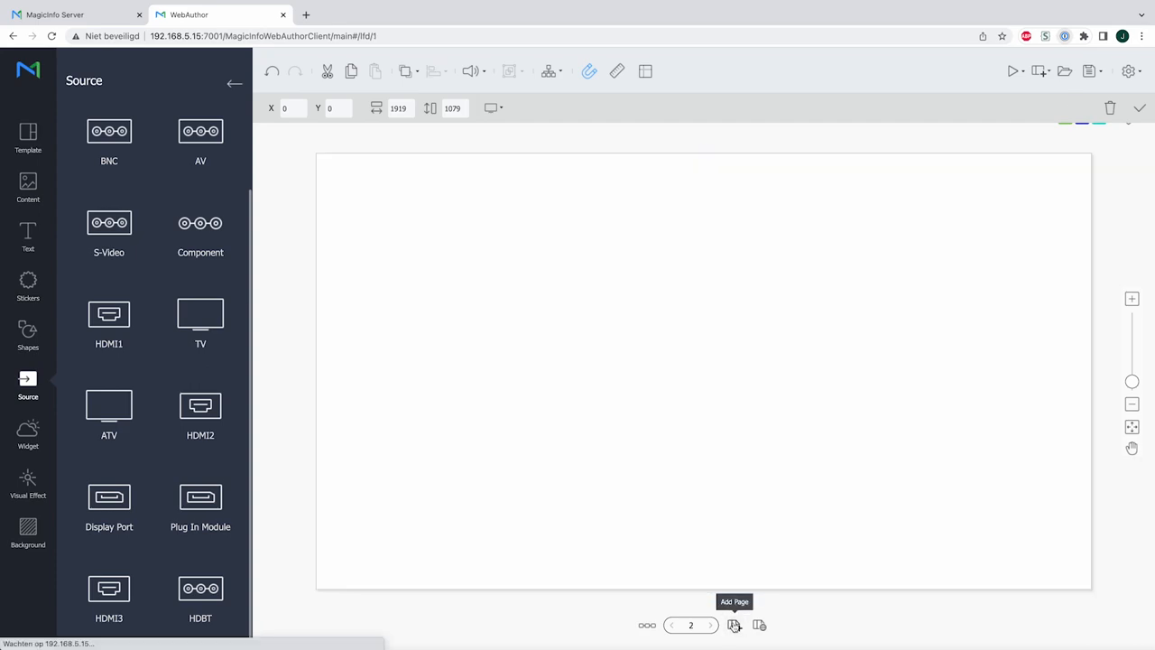
pyautogui.moveTo(125, 337)
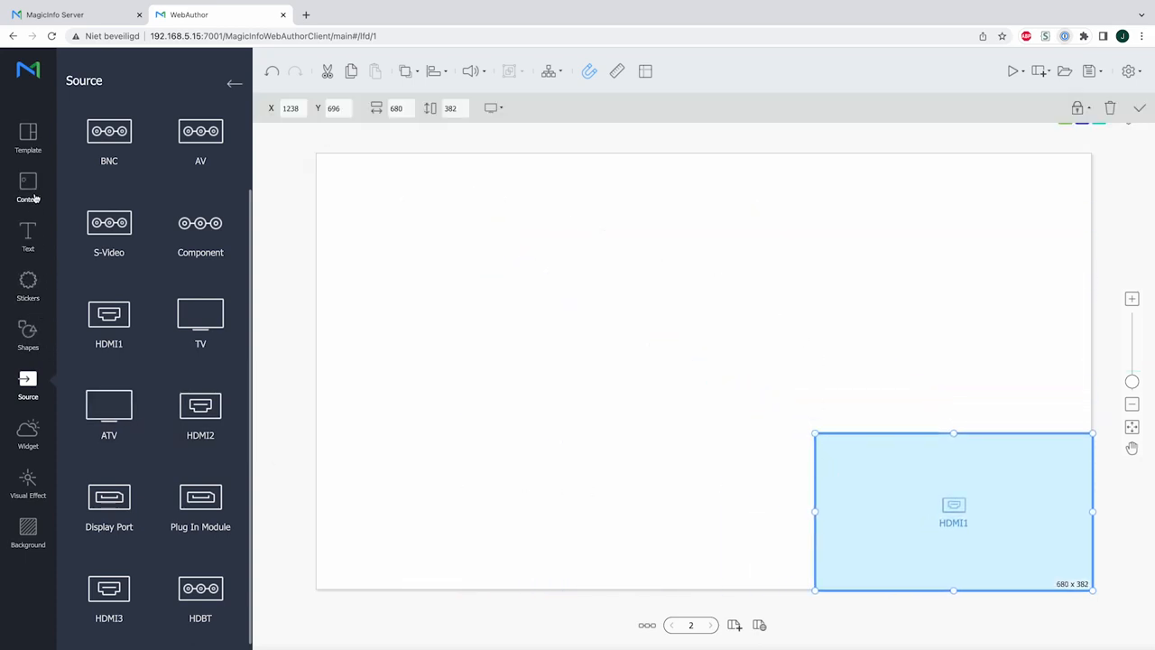
pyautogui.click(29, 186)
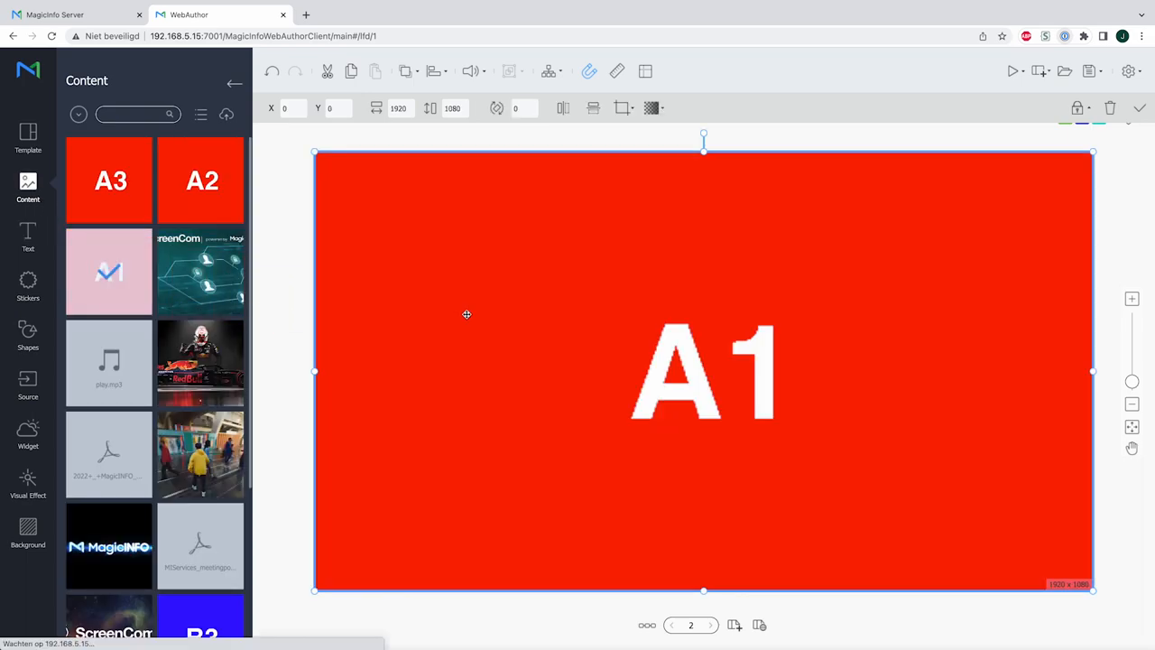
# Move HDMI1 to the lower-right corner and shrink the A1 image into the upper-left area.
pyautogui.rightClick(765, 491)
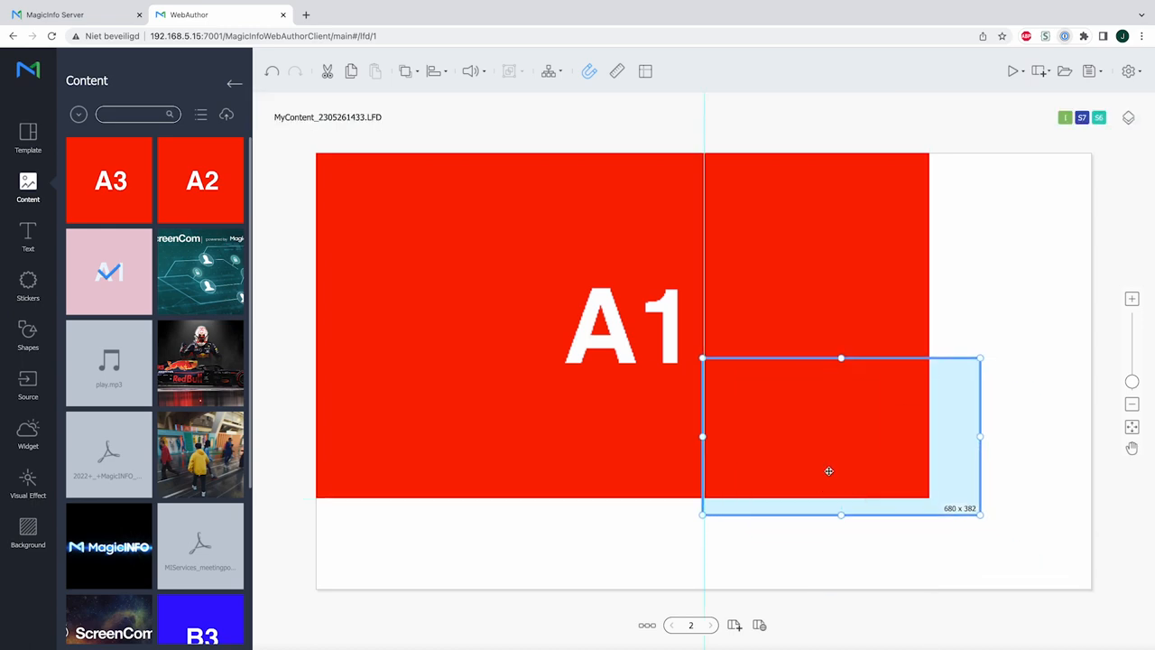
pyautogui.moveTo(828, 470); pyautogui.dragTo(953, 512)
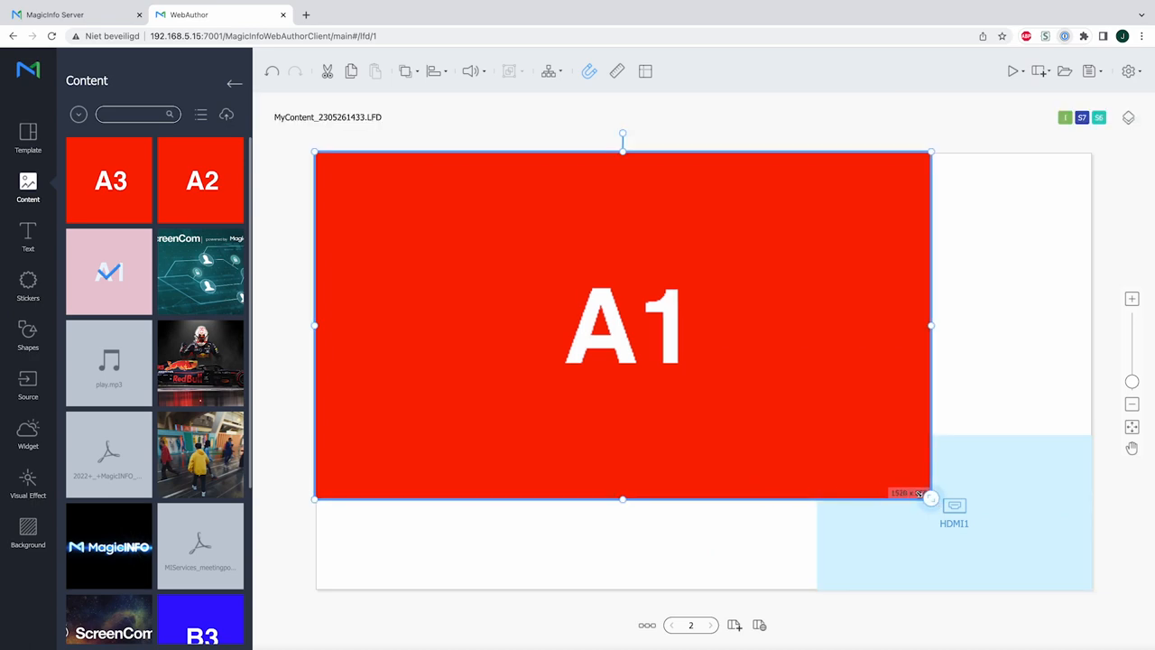
pyautogui.moveTo(931, 498); pyautogui.dragTo(820, 434)
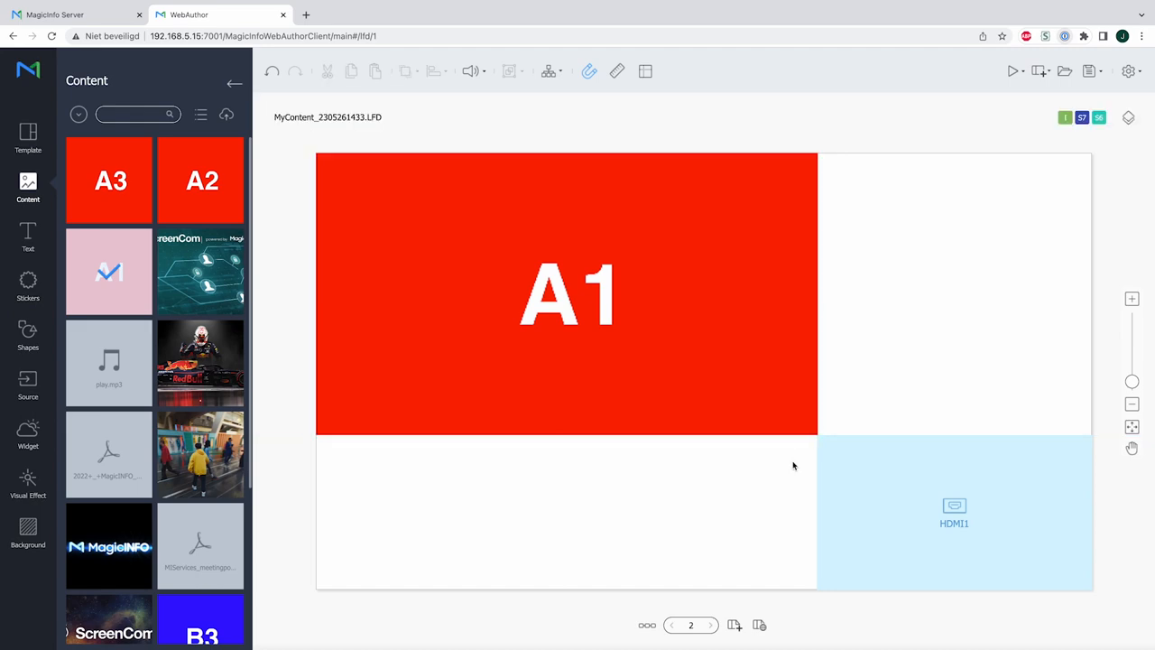
pyautogui.moveTo(826, 444)
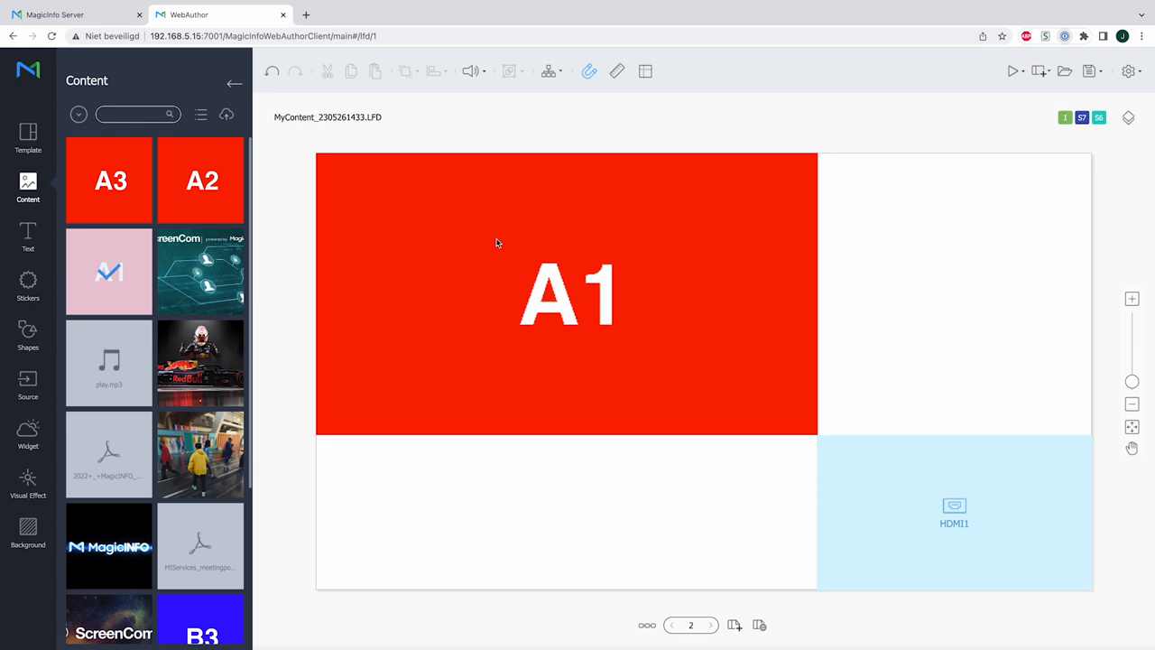
pyautogui.moveTo(466, 206)
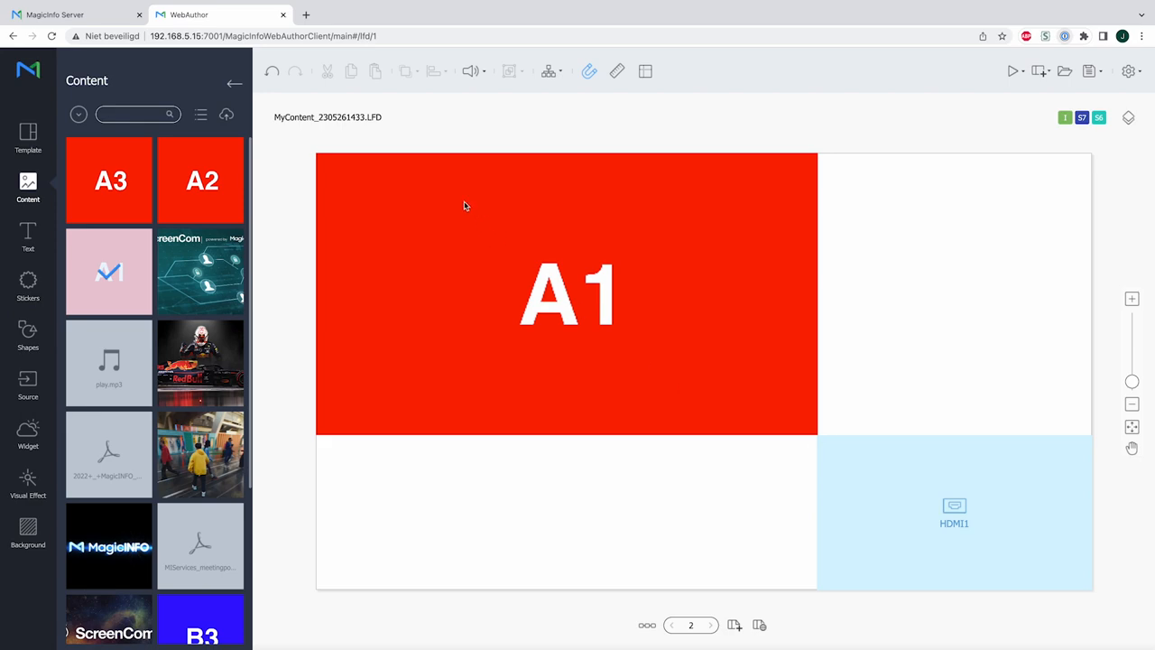
pyautogui.moveTo(458, 206)
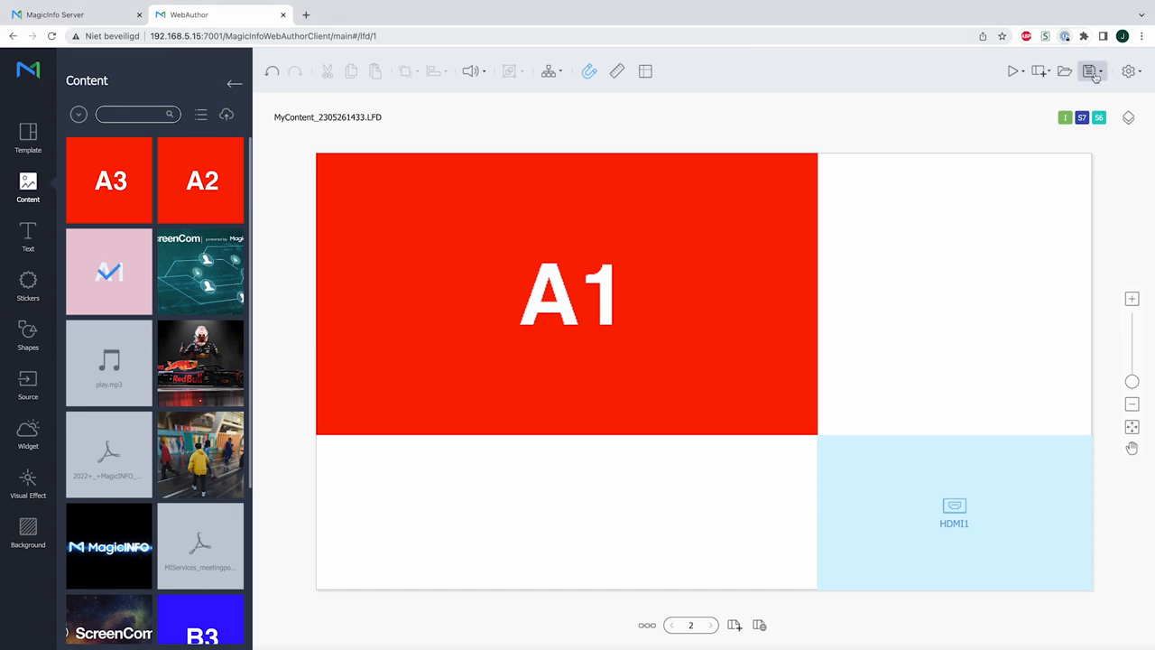
# Save the two-page content under the name 'TV' and return to the content list.
pyautogui.click(1090, 70)
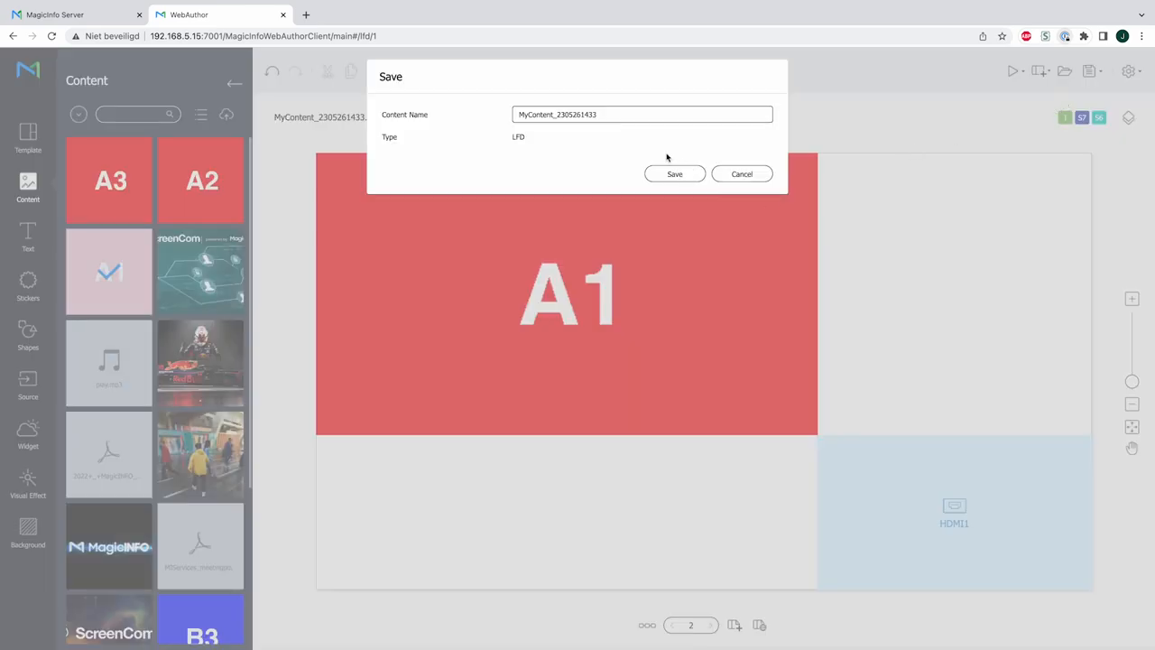
pyautogui.write('TV')
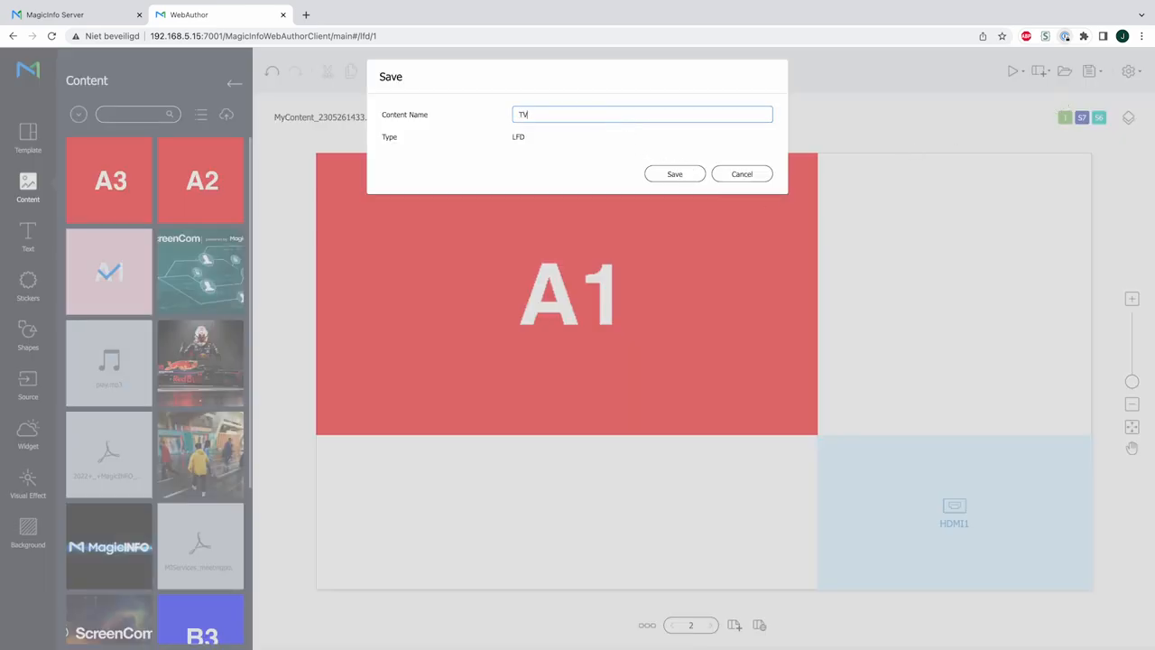
pyautogui.click(675, 173)
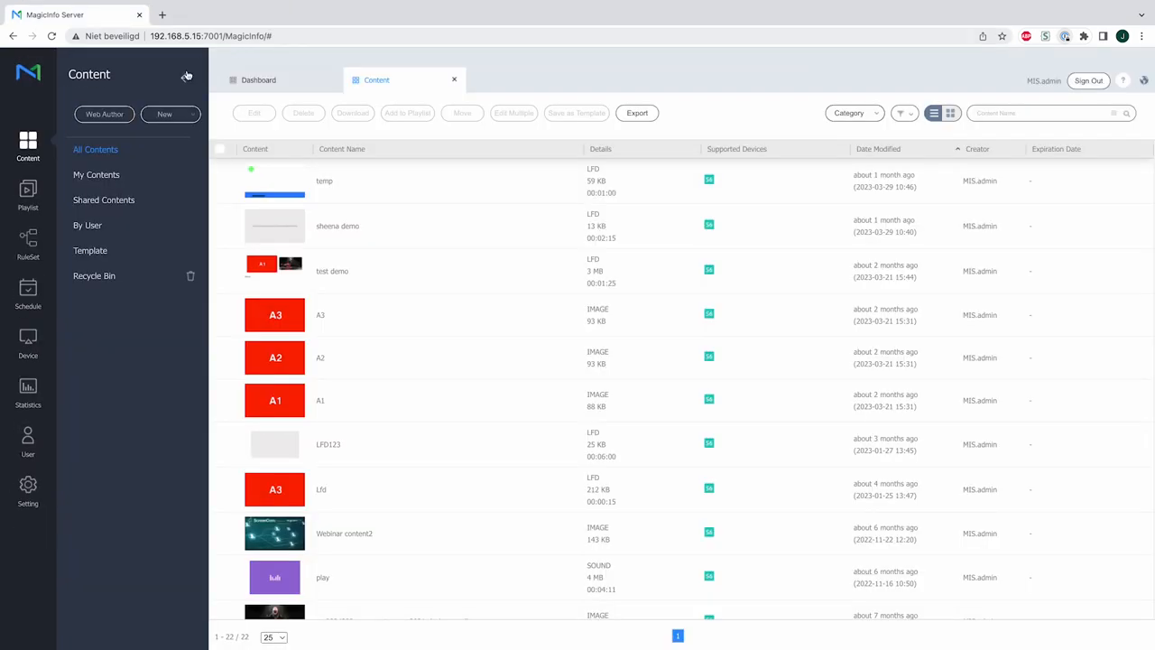
# Create a new content schedule for the supported device type, showing an empty weekly calendar.
pyautogui.click(29, 291)
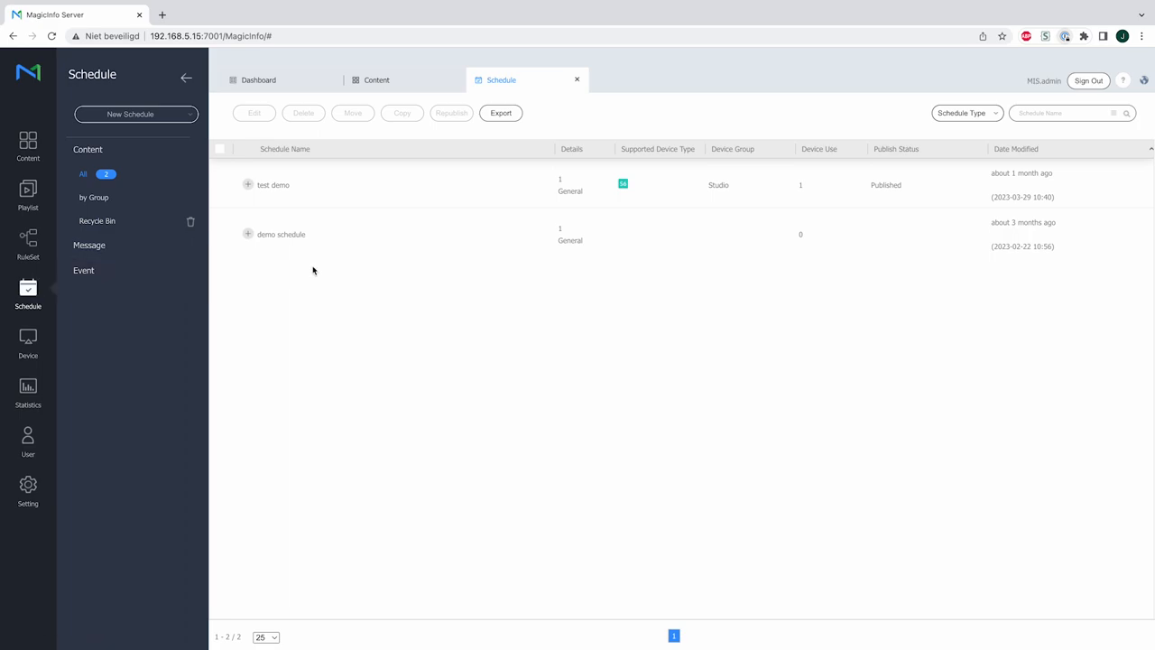
pyautogui.click(135, 114)
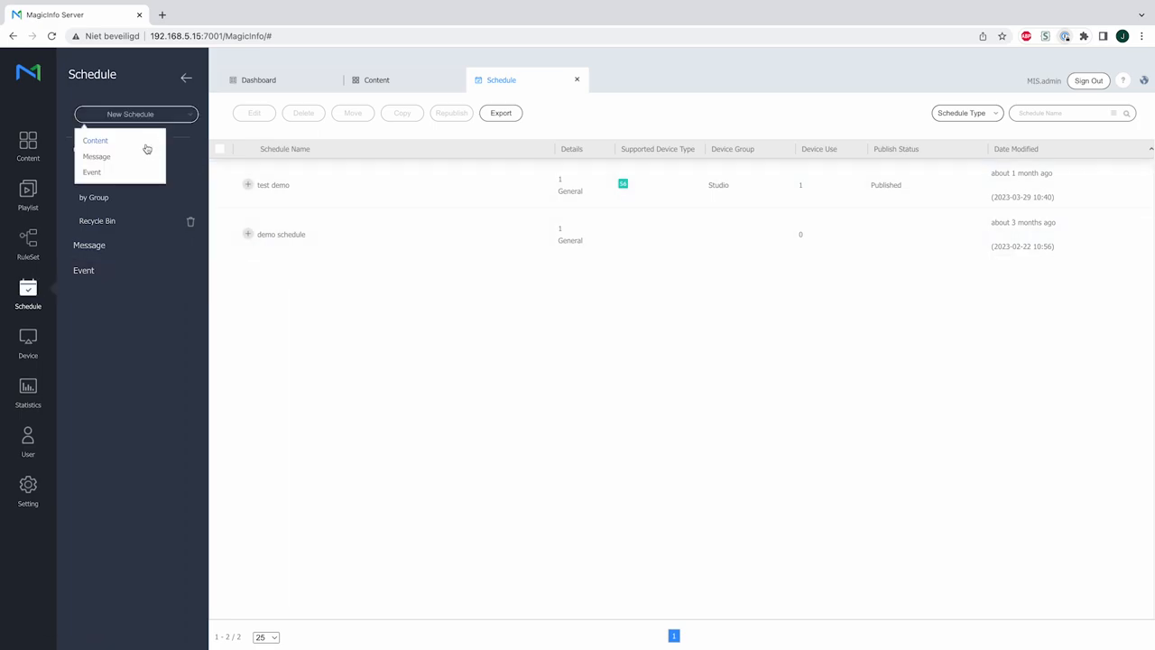
pyautogui.click(94, 140)
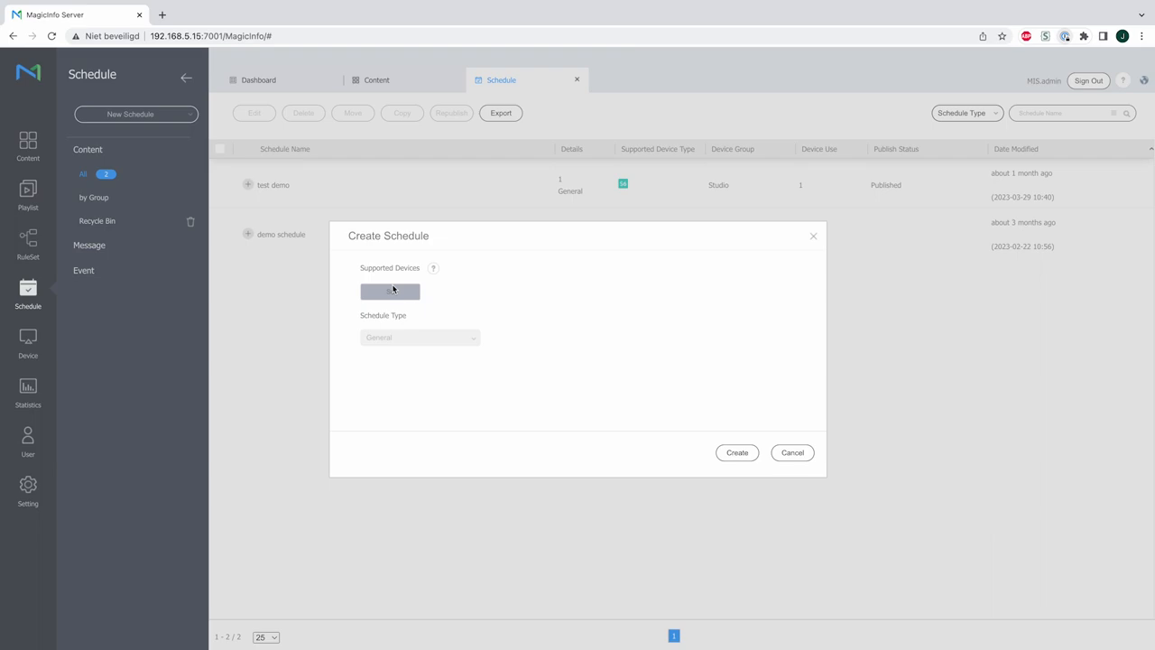
pyautogui.click(736, 451)
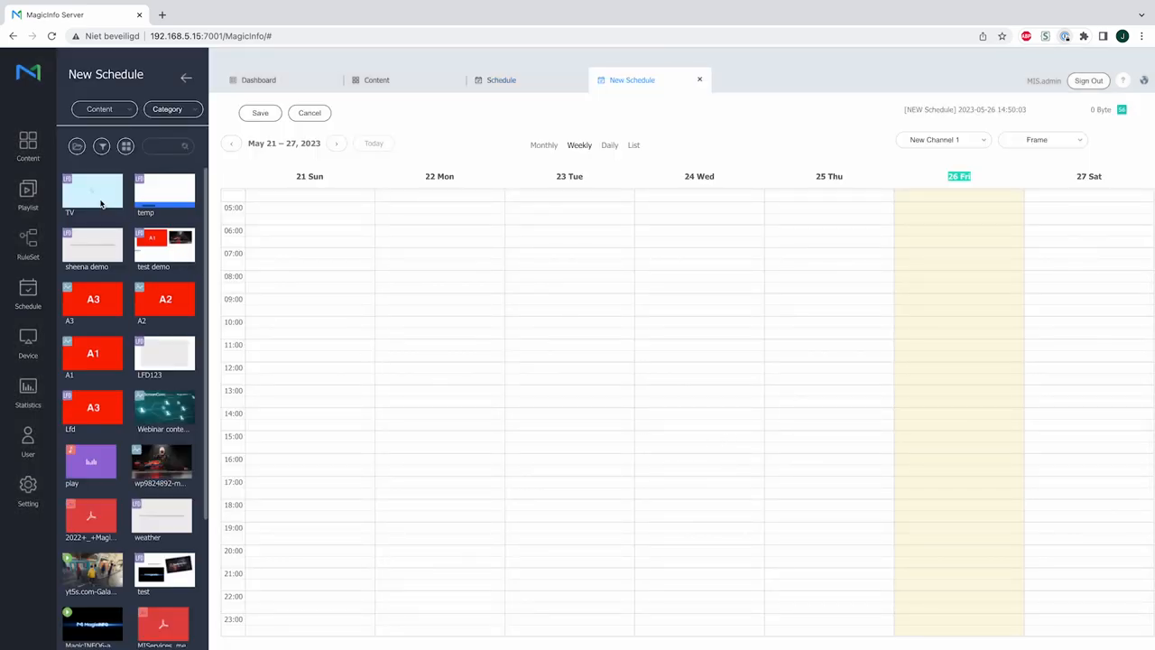
pyautogui.moveTo(92, 189); pyautogui.dragTo(981, 318)
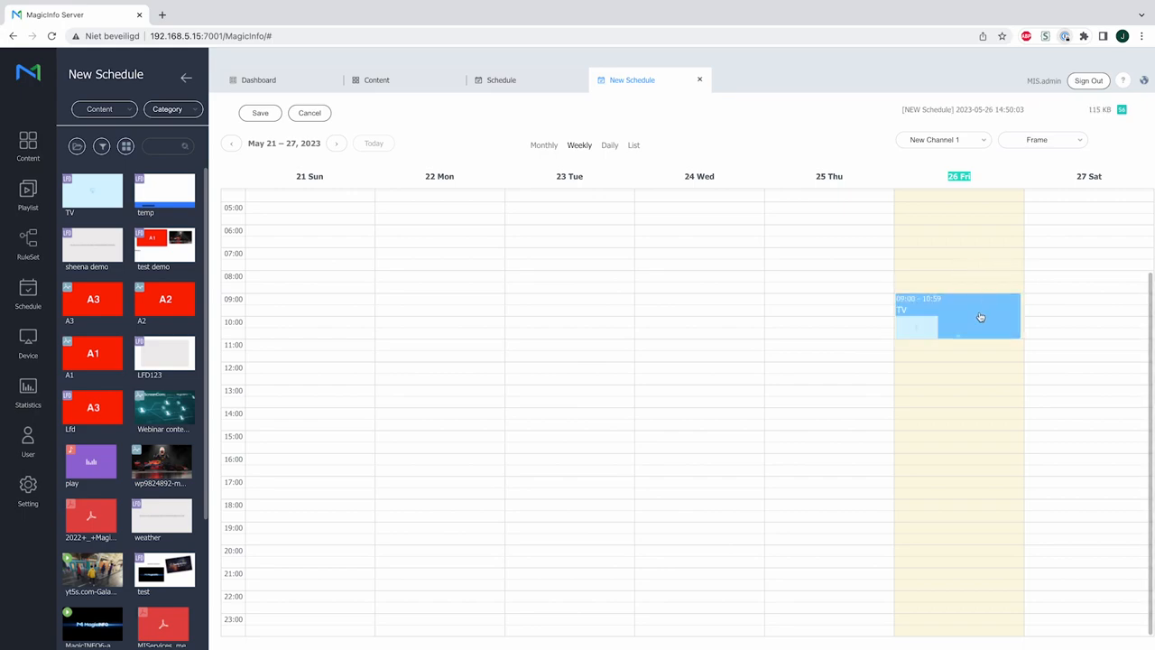
pyautogui.doubleClick(981, 316)
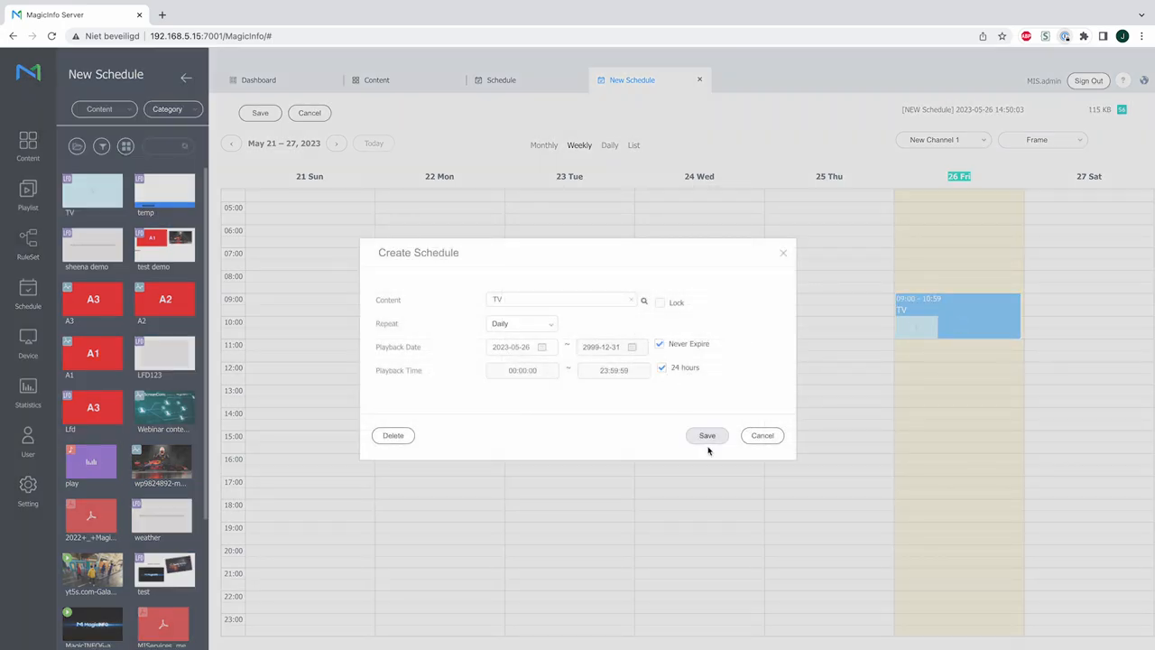
pyautogui.click(707, 435)
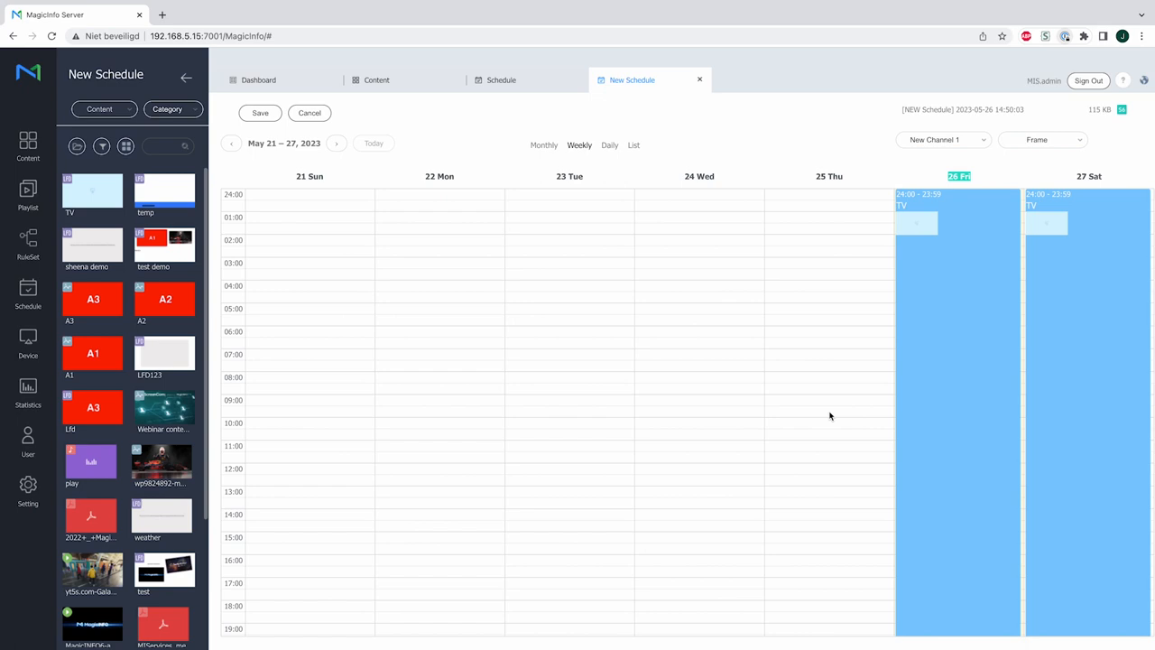
pyautogui.moveTo(971, 359)
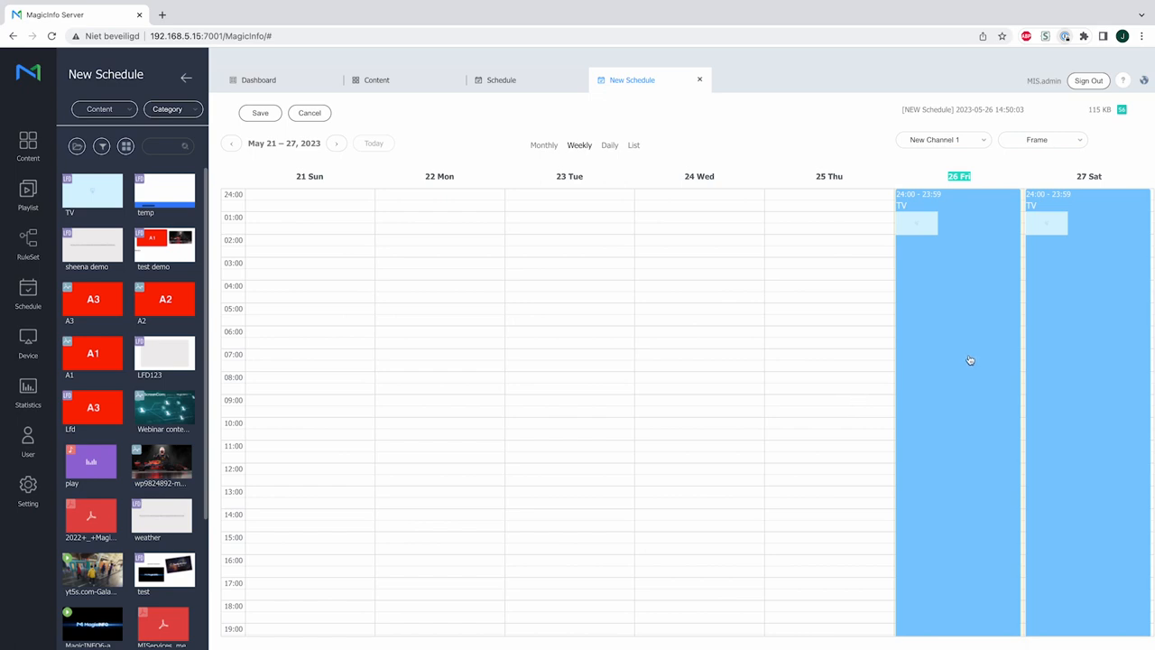
pyautogui.moveTo(946, 294)
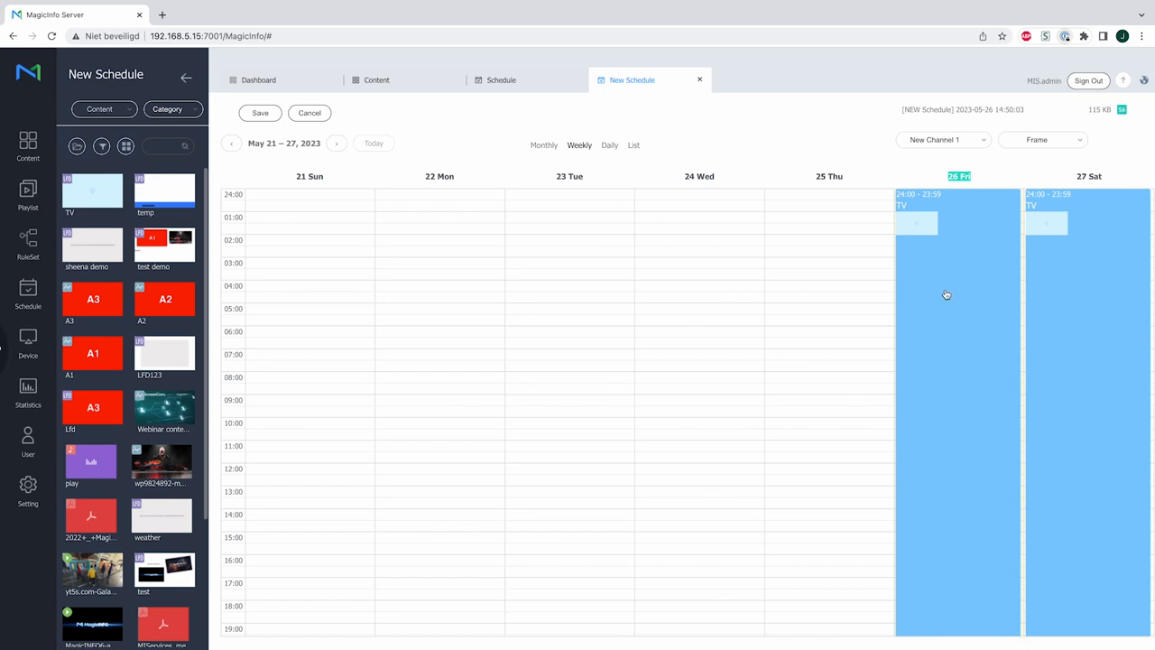
pyautogui.rightClick(945, 296)
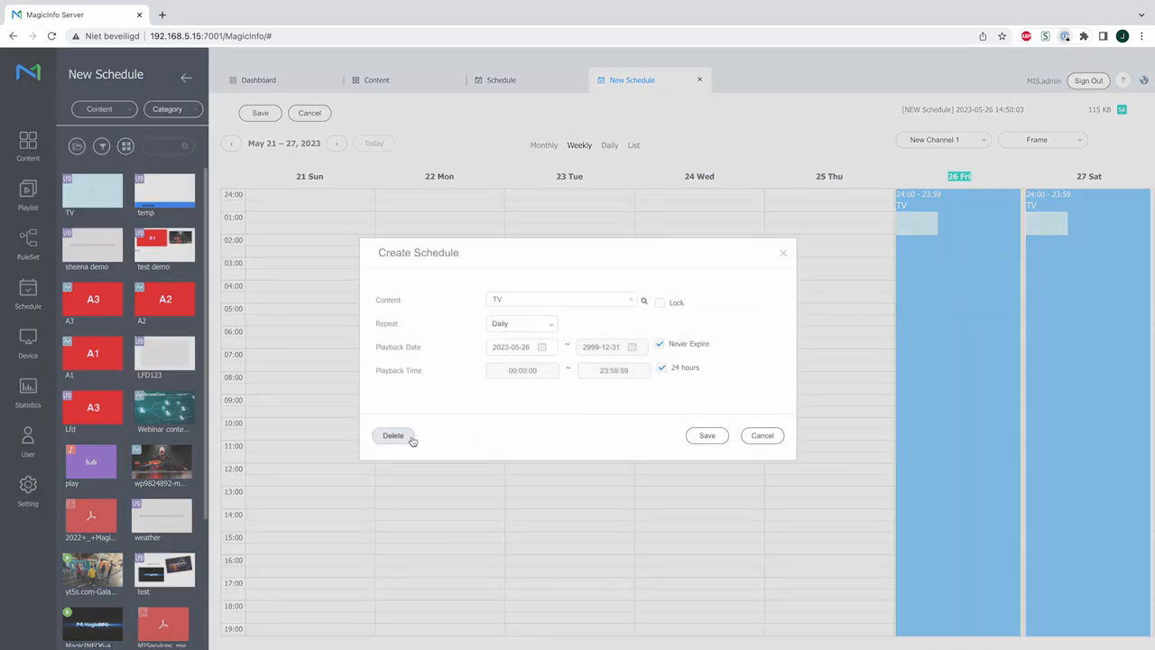
pyautogui.click(393, 435)
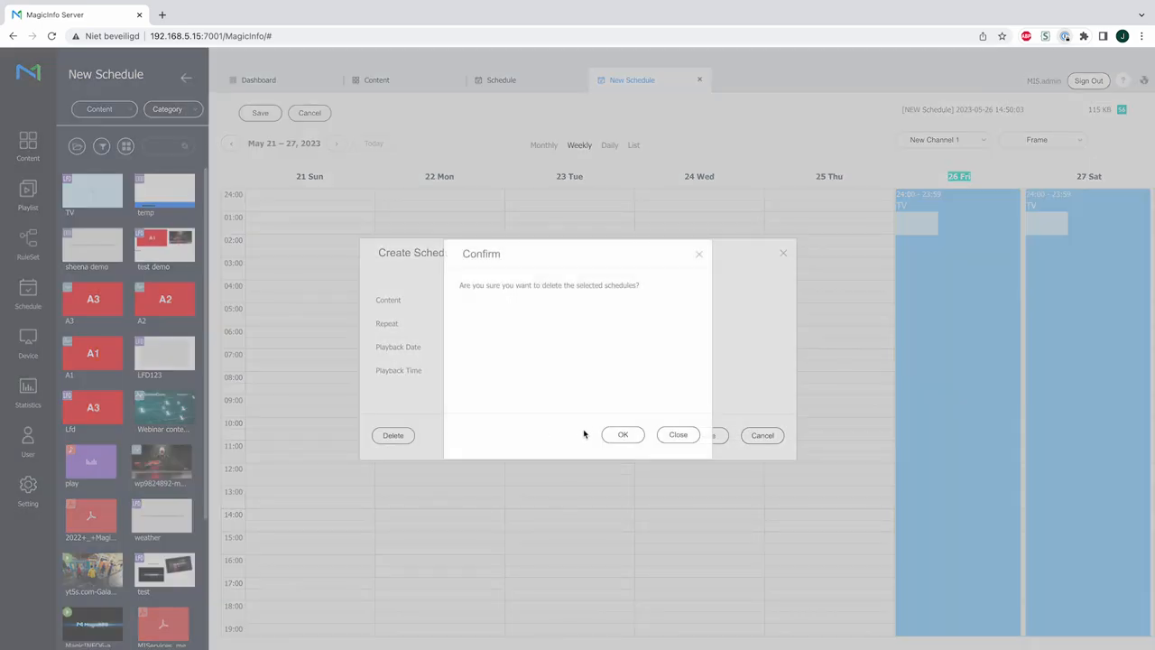
pyautogui.click(622, 435)
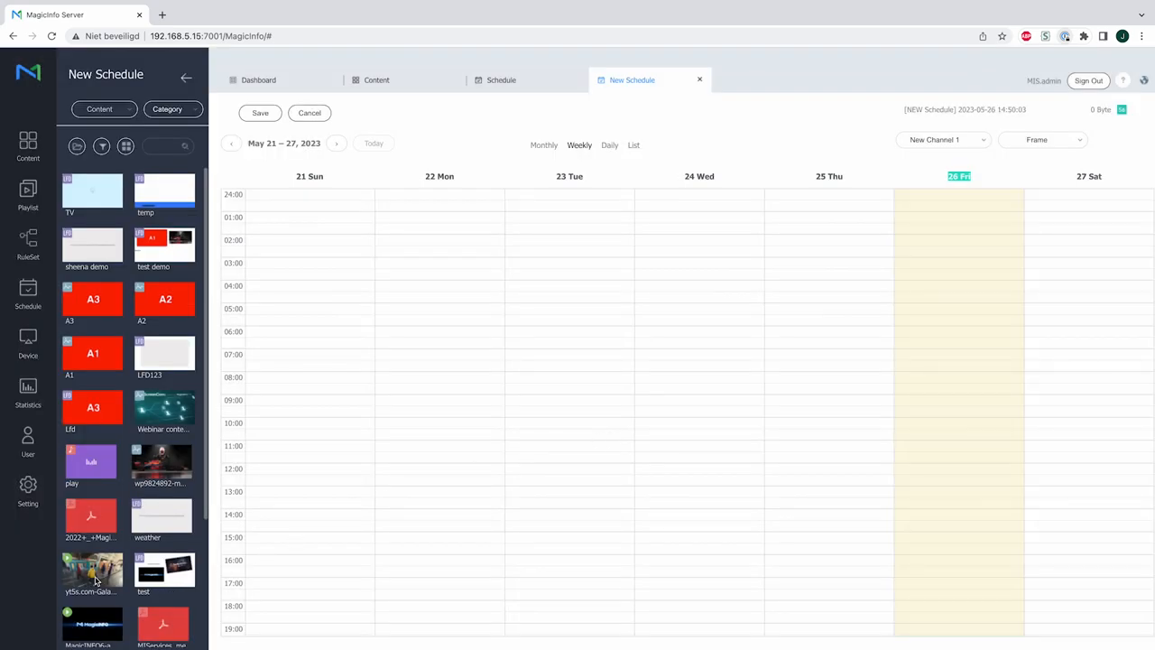
pyautogui.moveTo(90, 569); pyautogui.dragTo(957, 379)
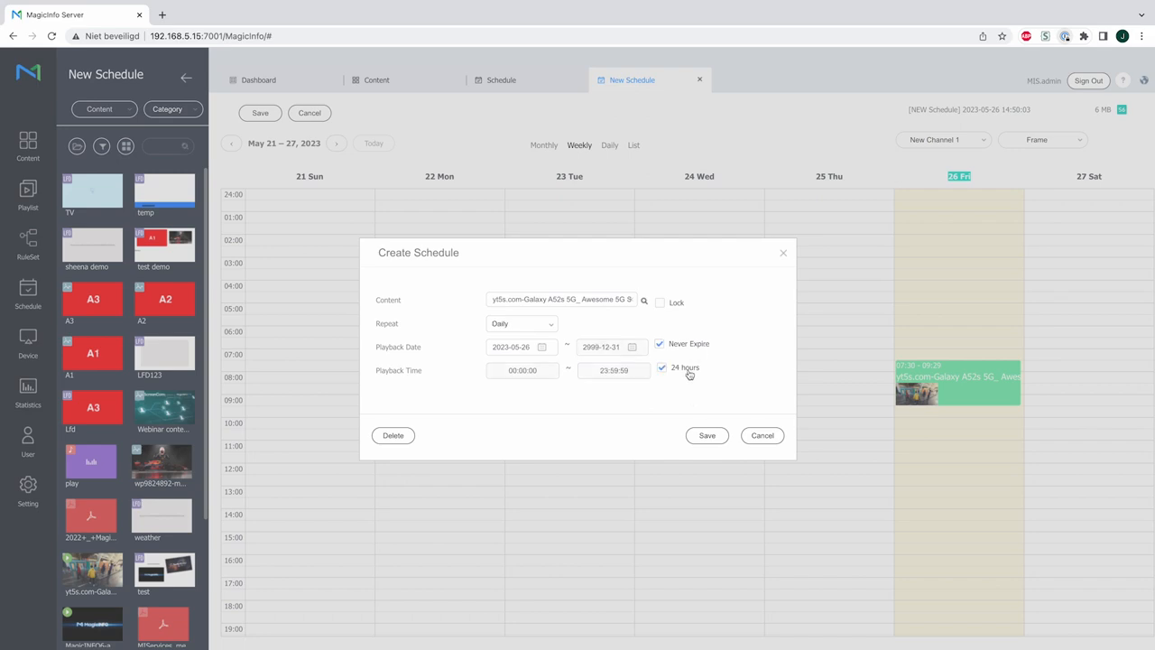
# Apply Daily, 24-hour playback for the Galaxy video on New Channel 1 from Friday.
pyautogui.click(707, 435)
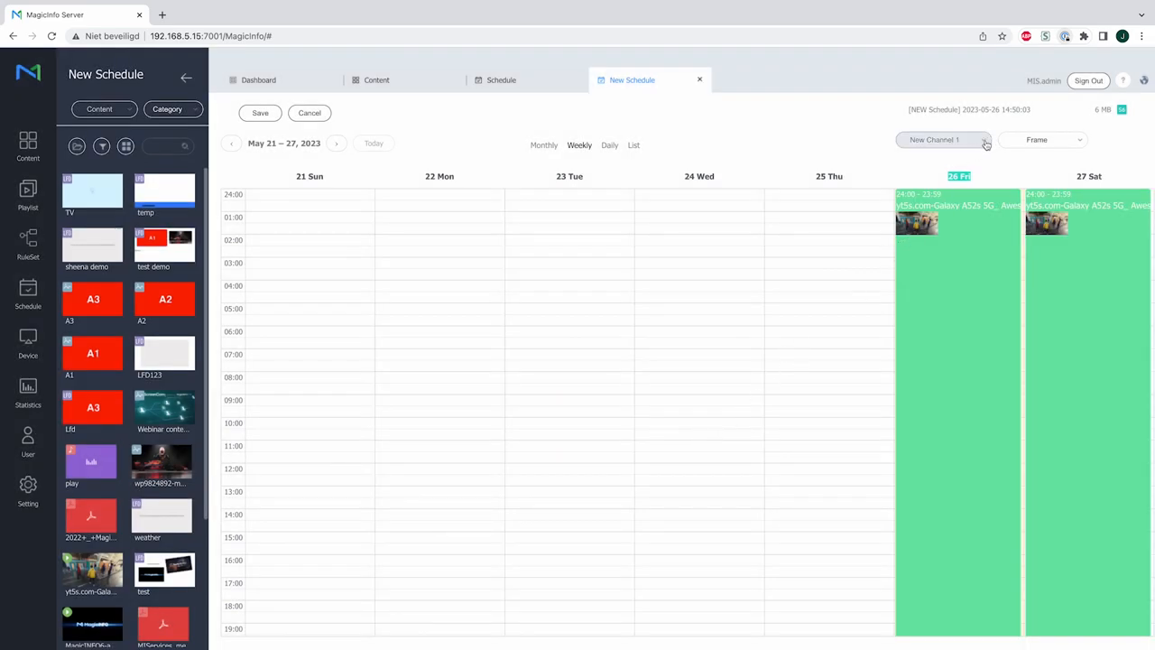
pyautogui.click(985, 139)
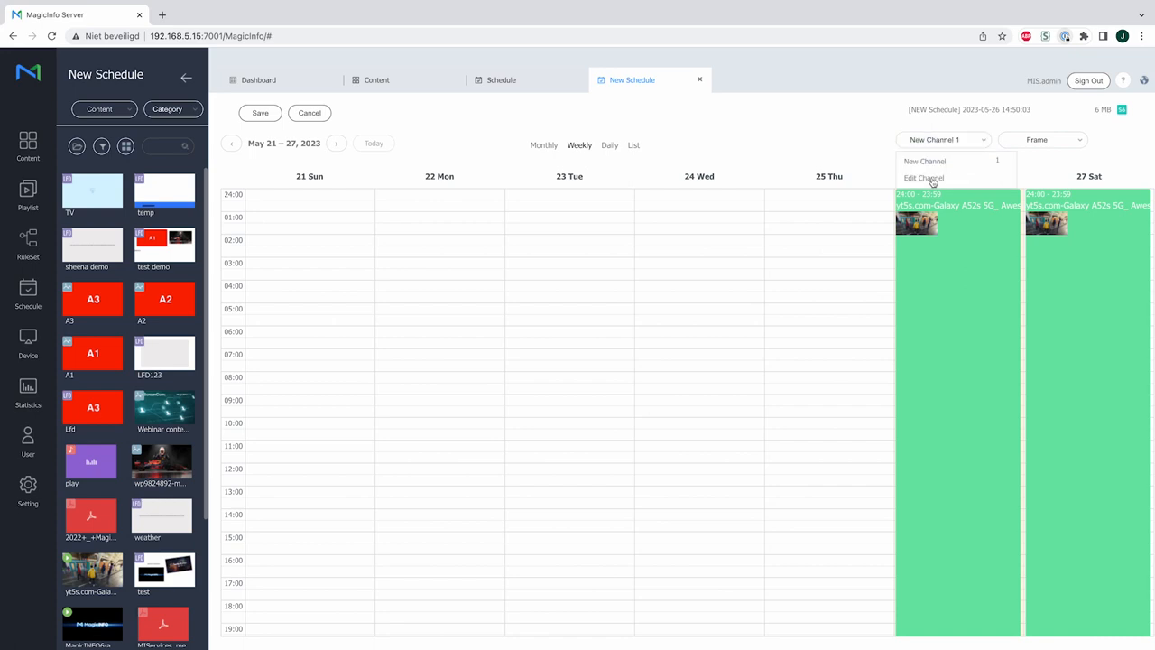
# Add New Channel 2 and place the TV content on Friday there as a Daily, 24-hour entry.
pyautogui.click(924, 178)
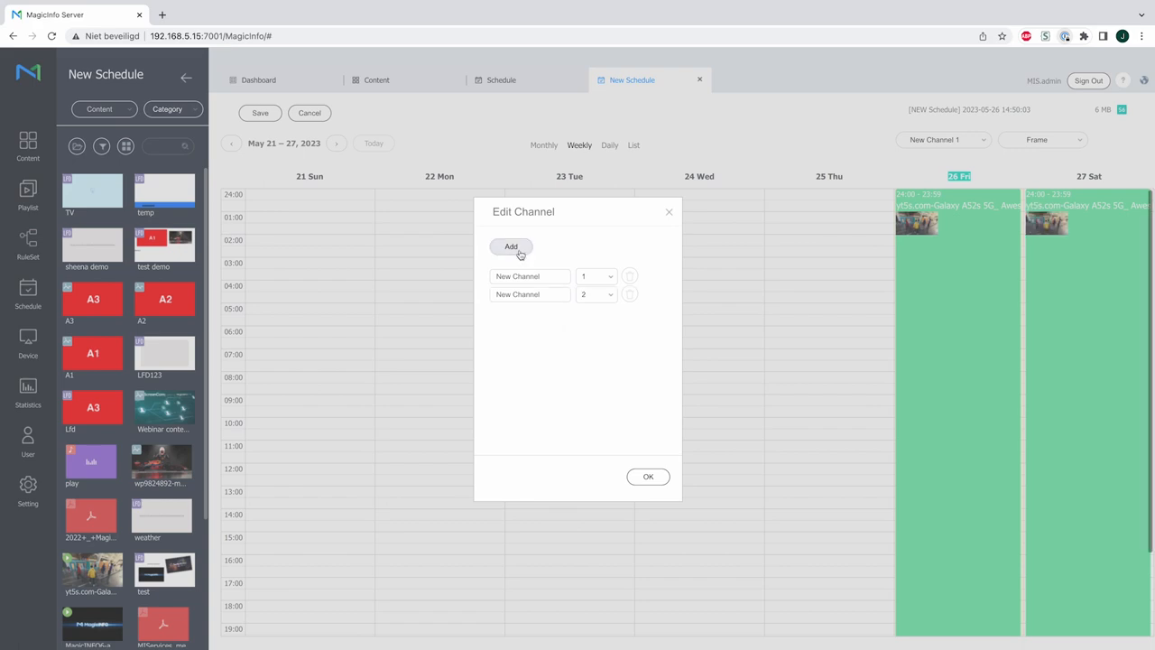
pyautogui.click(648, 476)
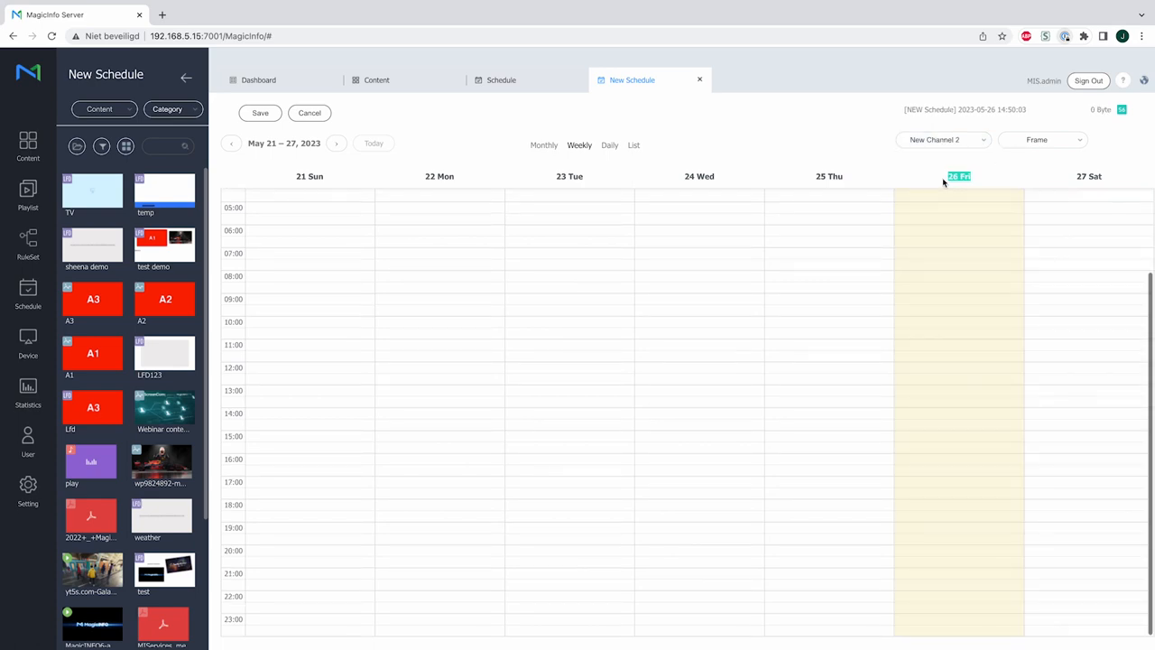
pyautogui.moveTo(126, 186)
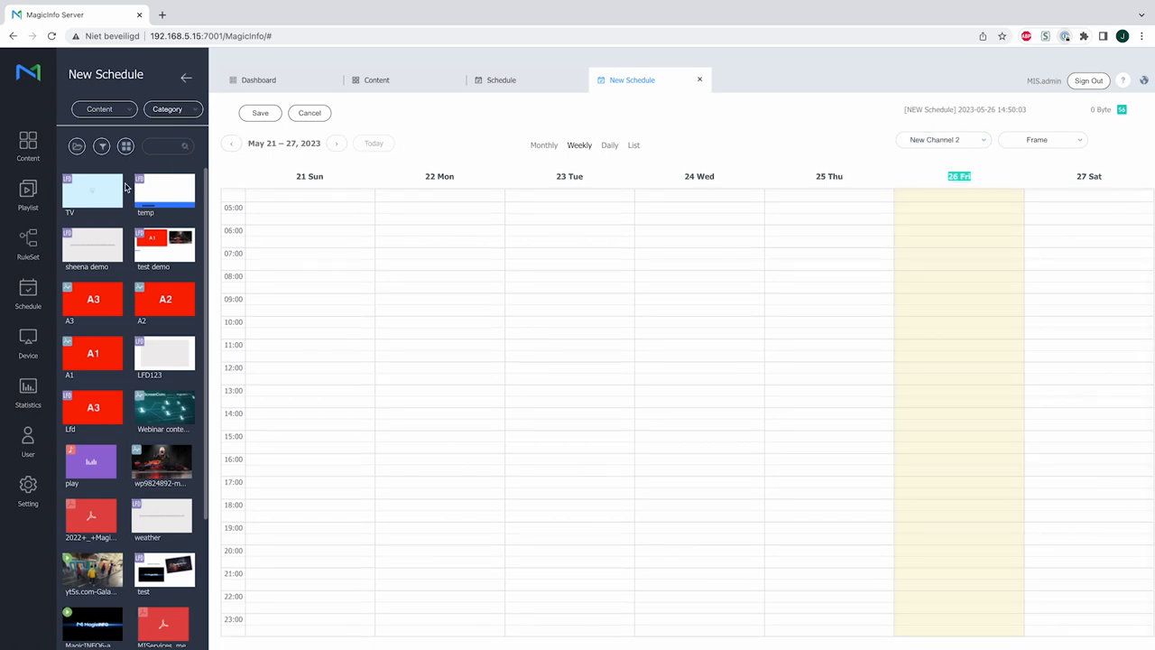
pyautogui.moveTo(92, 190); pyautogui.dragTo(958, 274)
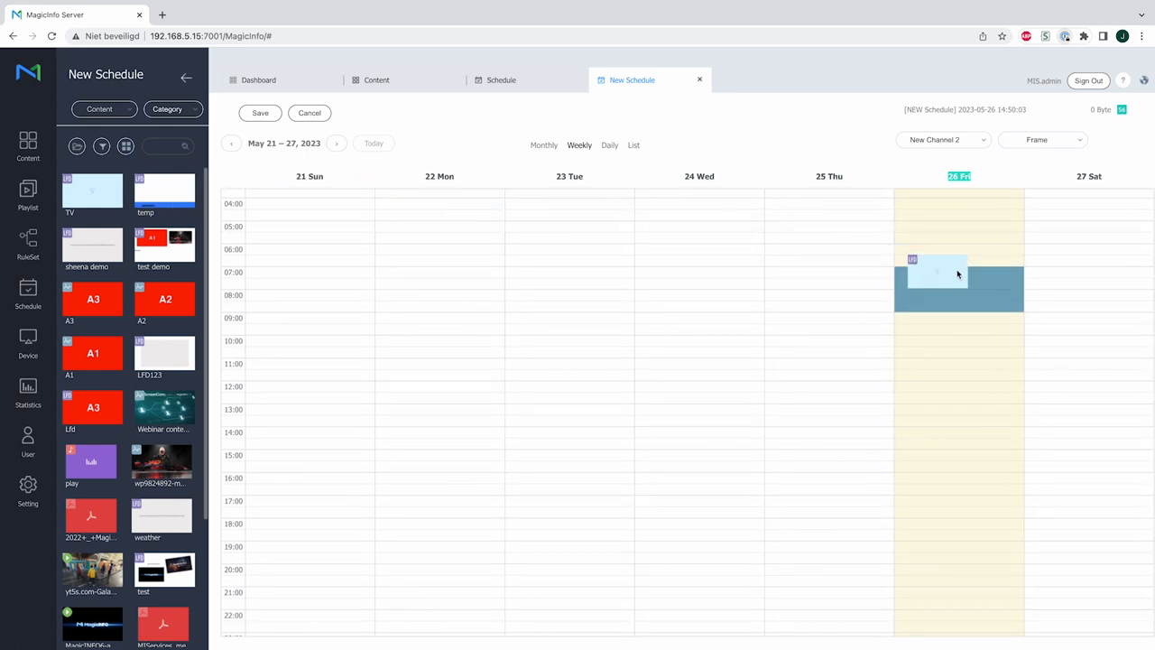
pyautogui.doubleClick(943, 275)
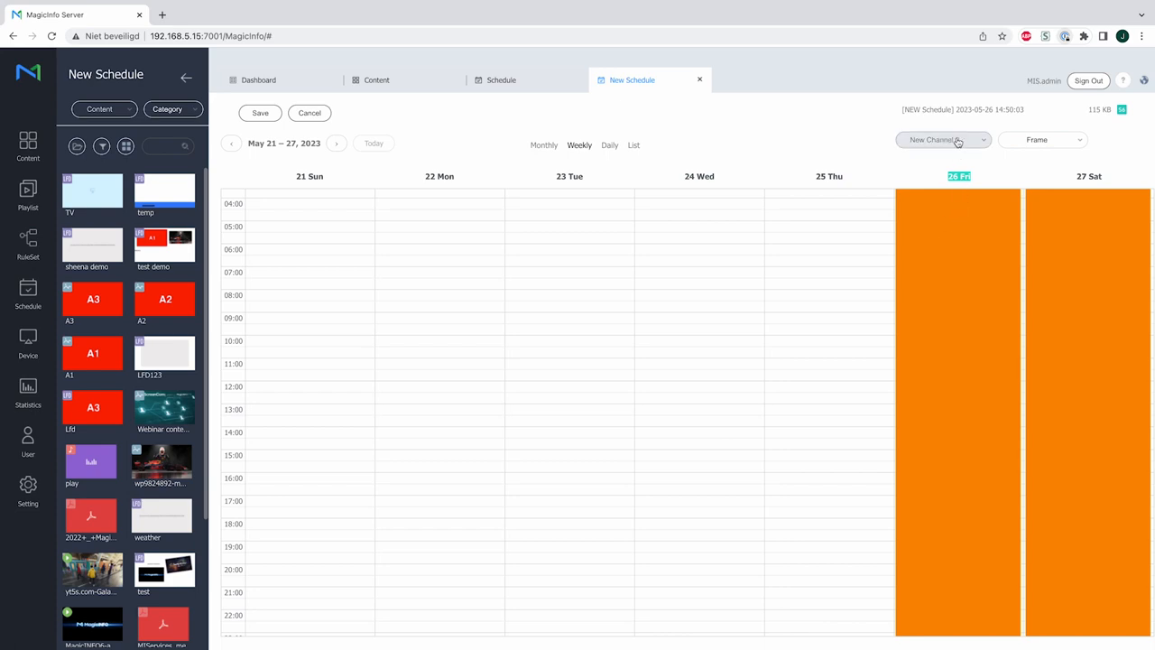
pyautogui.click(944, 141)
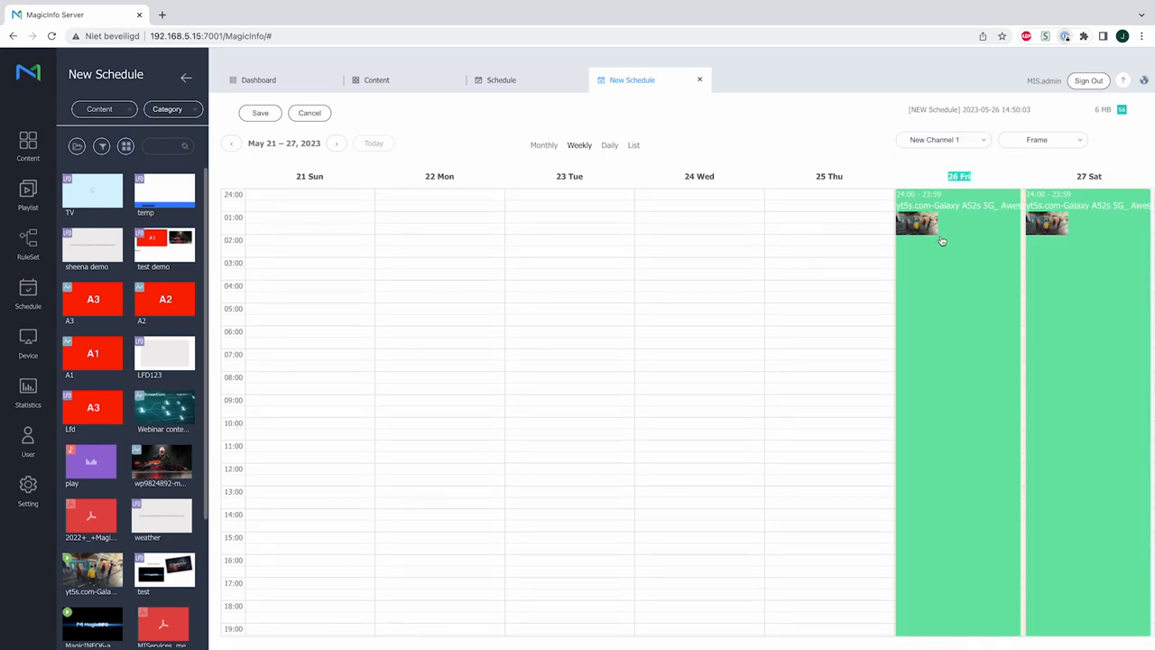
pyautogui.moveTo(953, 194)
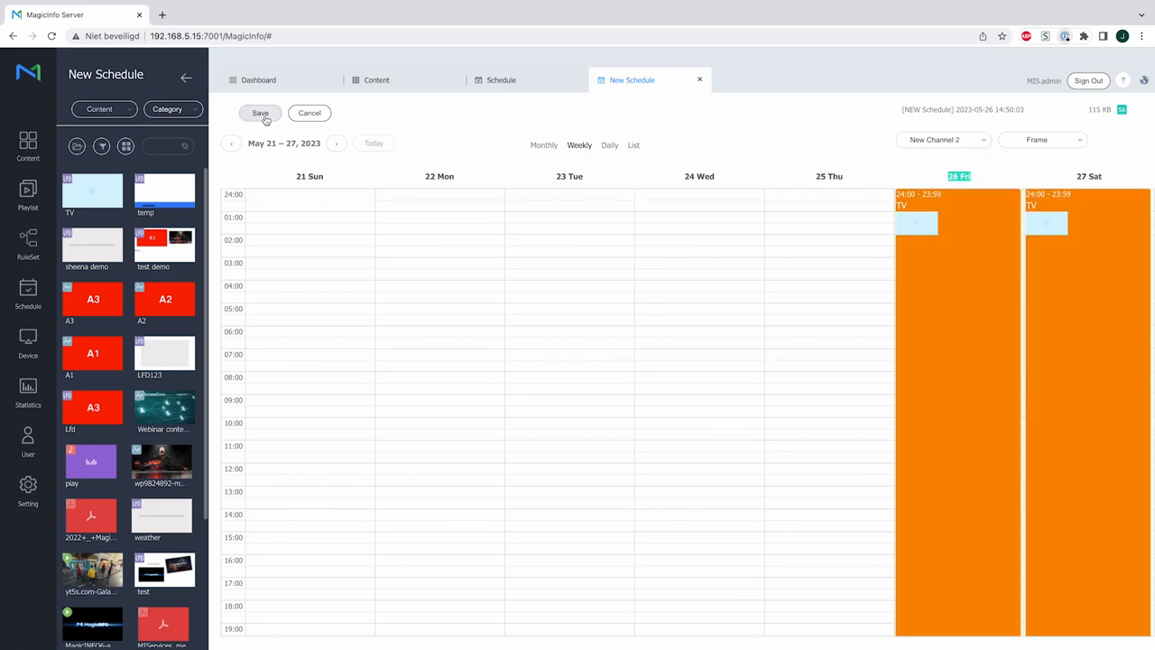
# Save the schedule and publish it to the Studio device group.
pyautogui.click(260, 112)
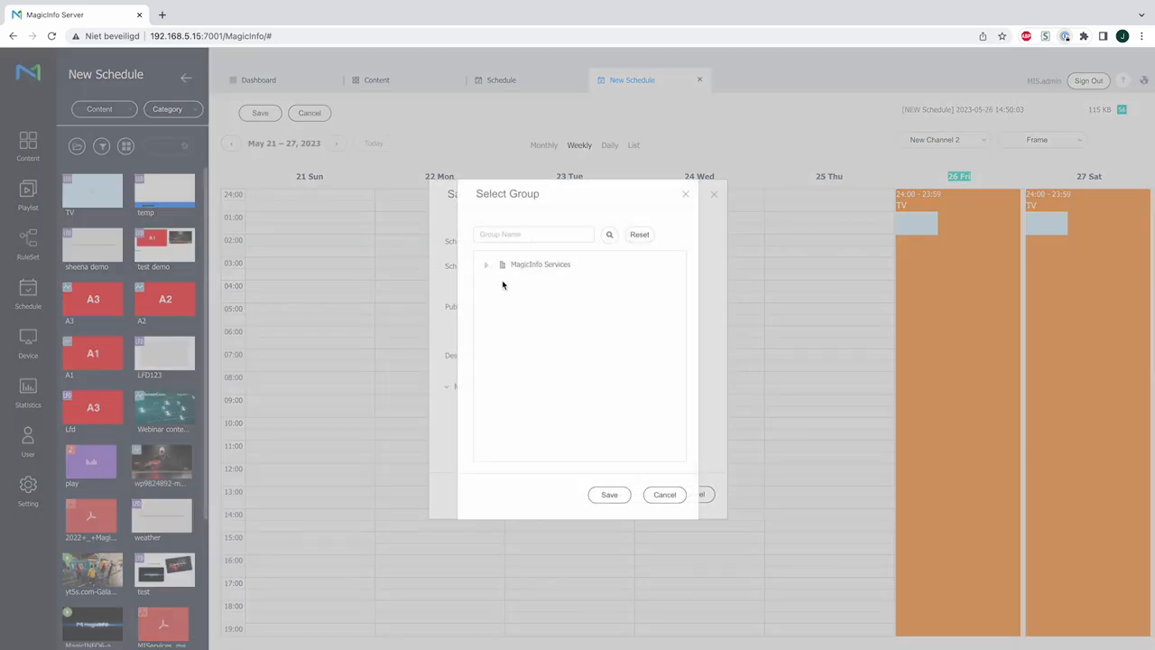
pyautogui.click(486, 263)
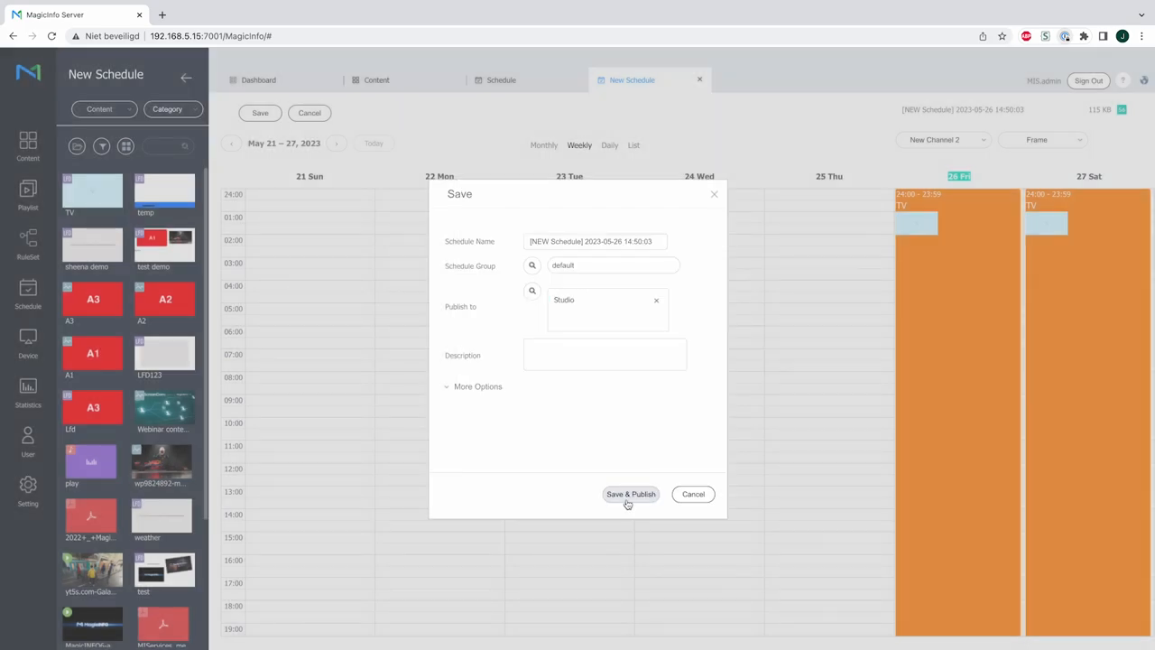
pyautogui.click(631, 495)
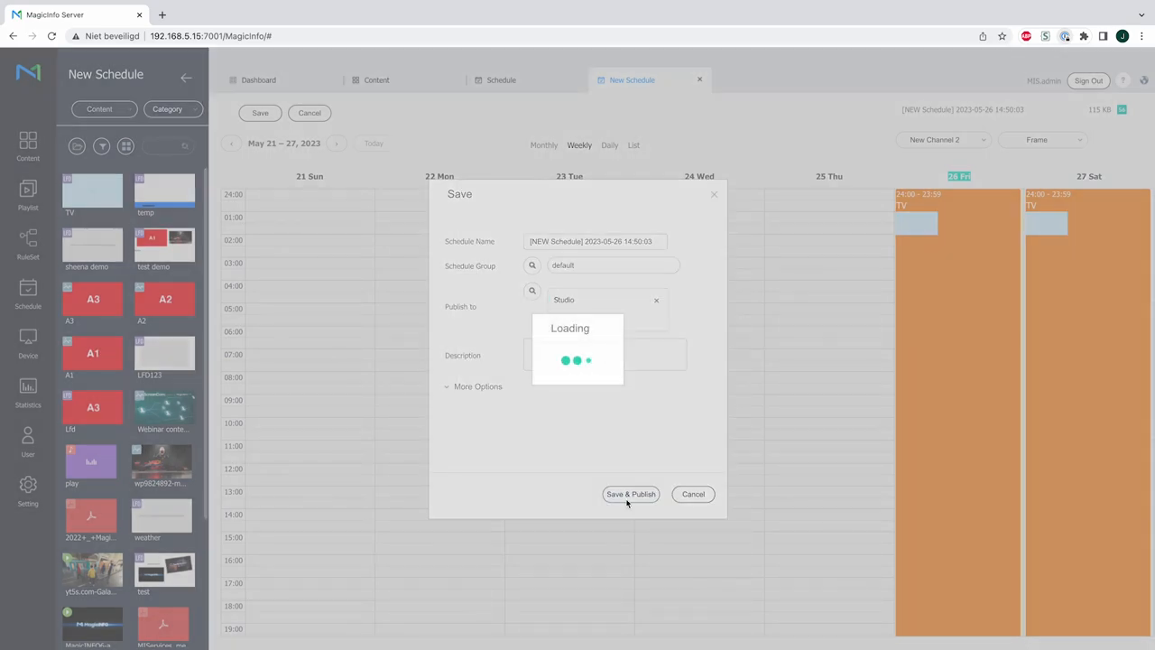
pyautogui.click(631, 495)
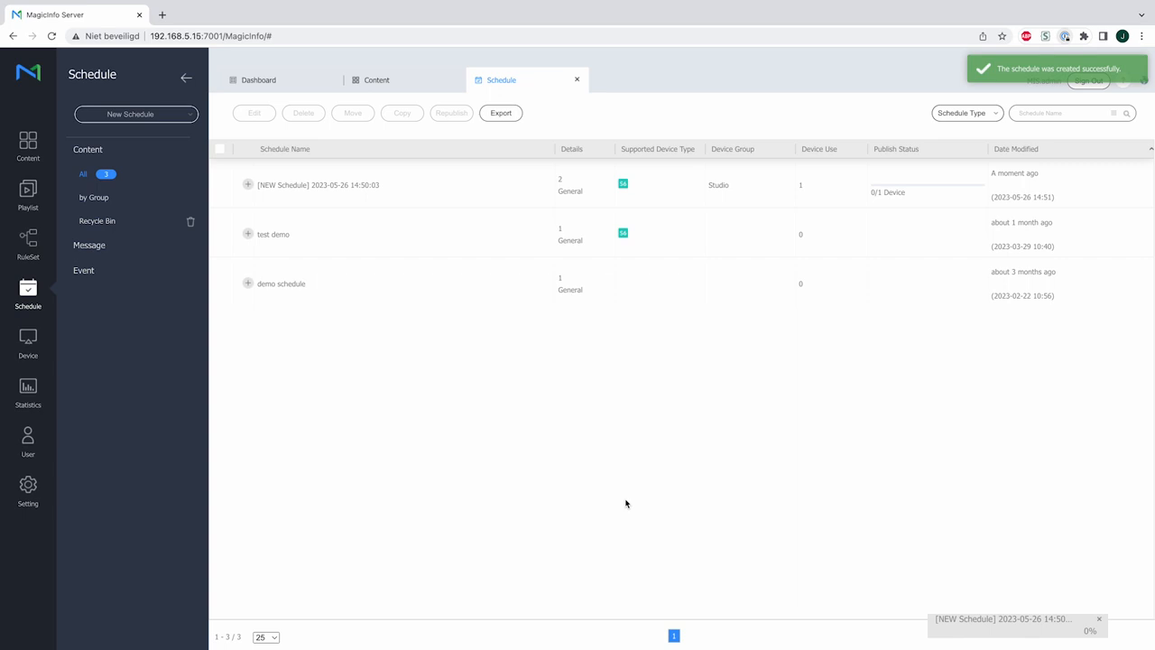